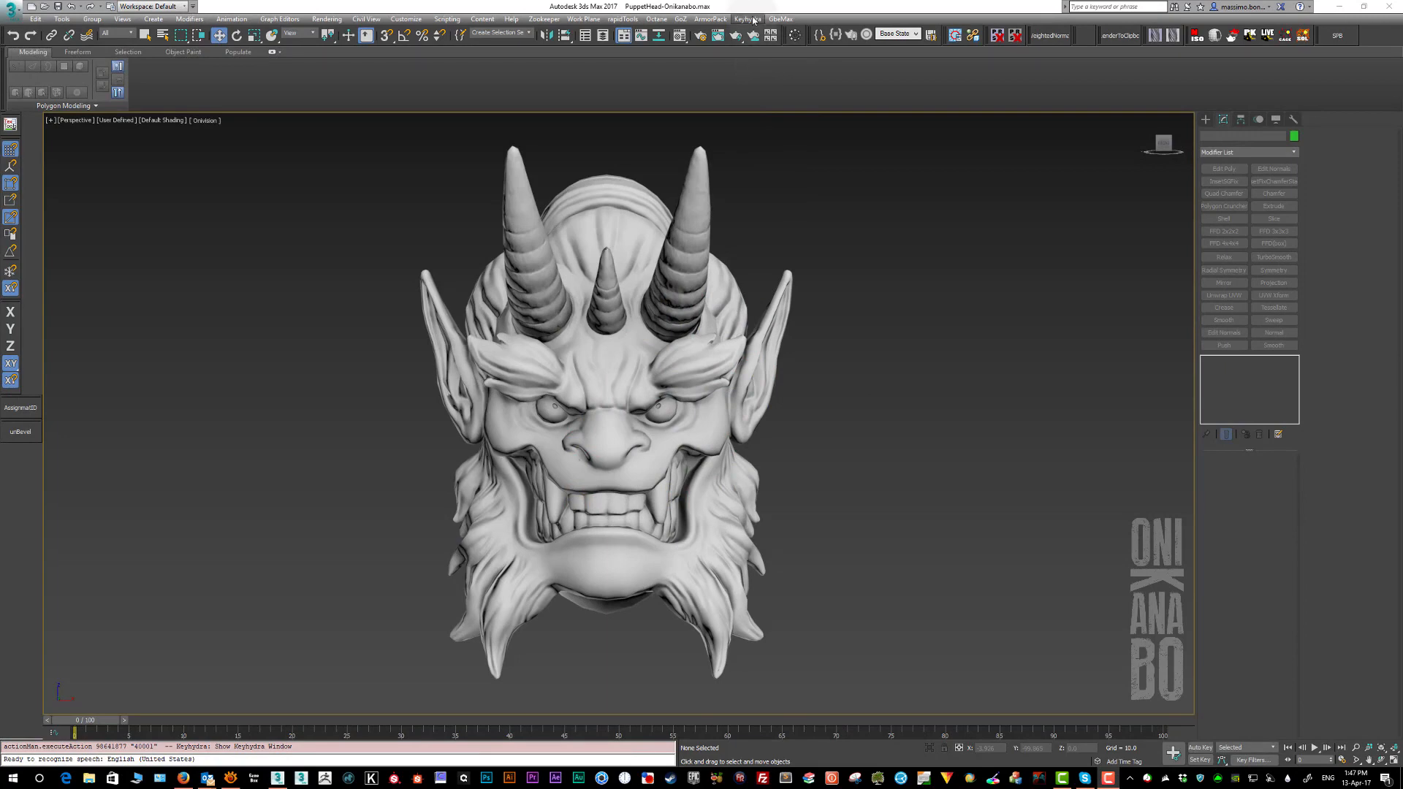
Choose Show Keyhydra Window from the Keyhydra menu in 3ds Max
left_click(747, 19)
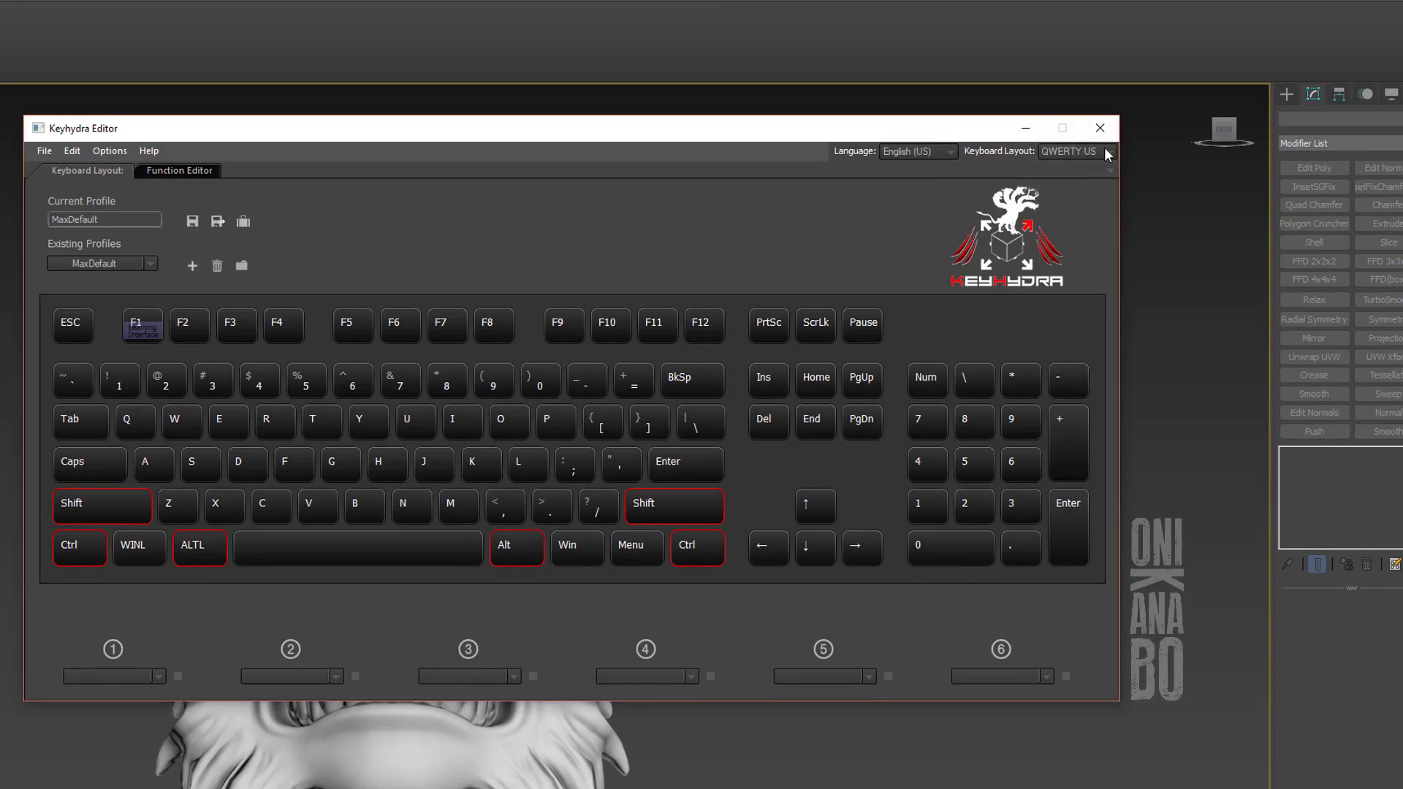
left_click(1078, 150)
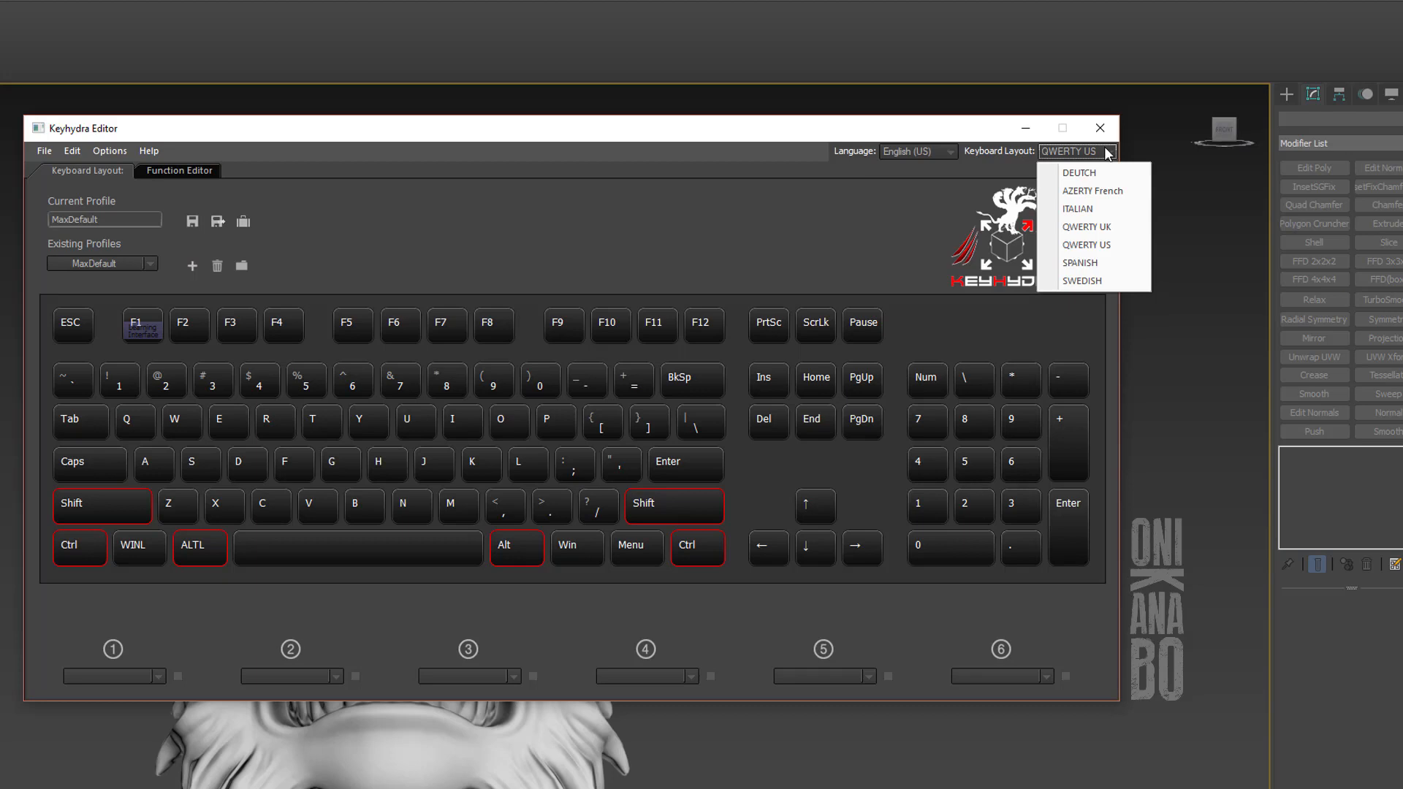
mouse_move(1093, 191)
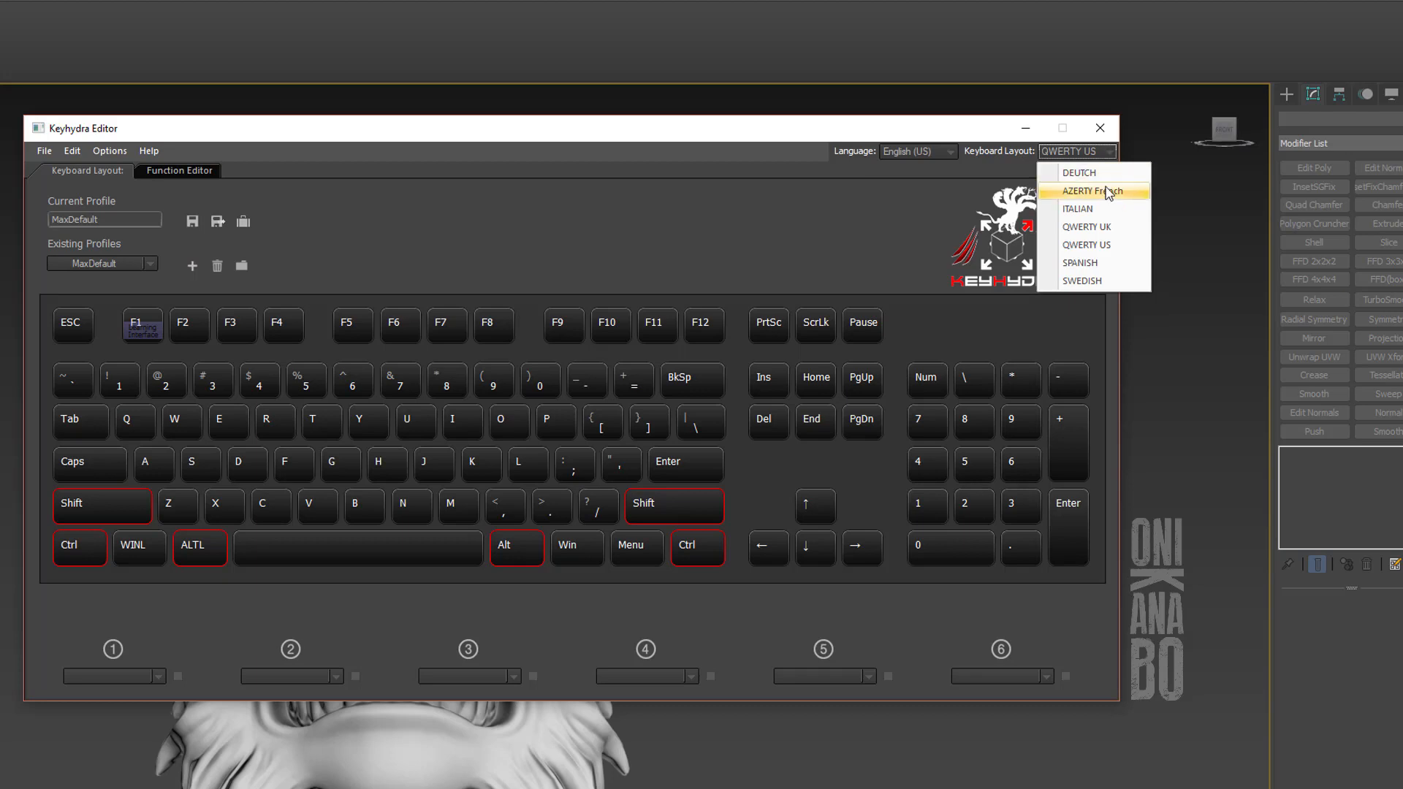
mouse_move(1093, 226)
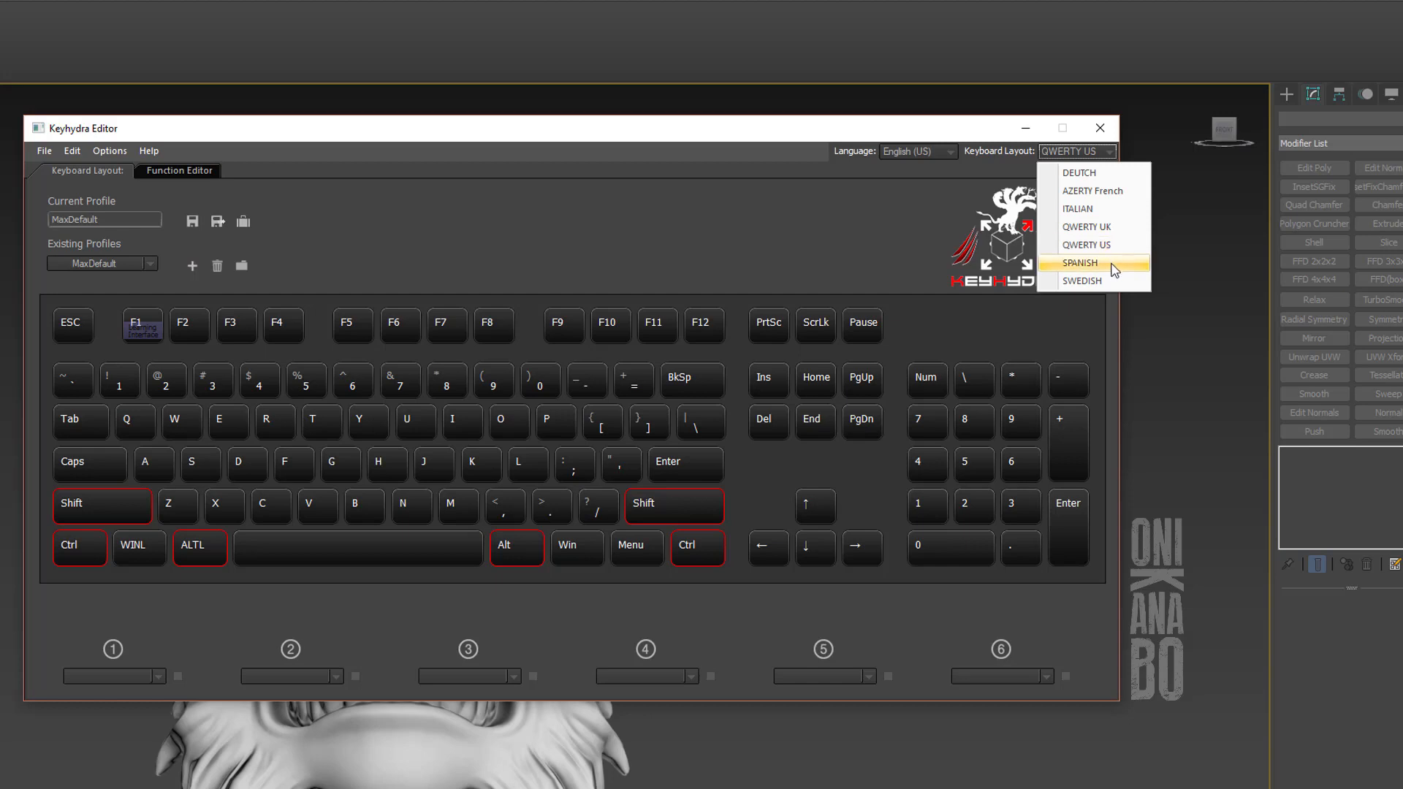
mouse_move(1109, 208)
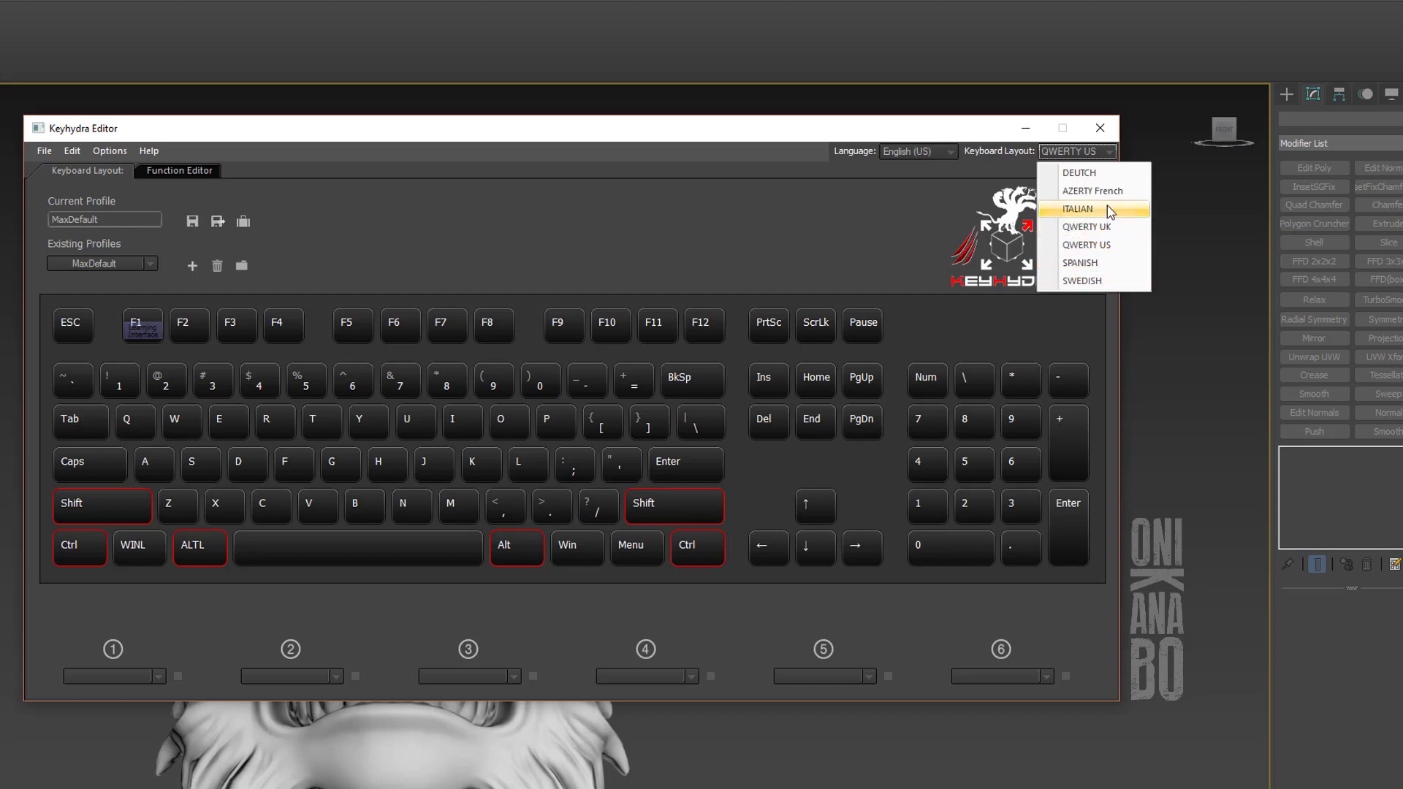
mouse_move(1092, 191)
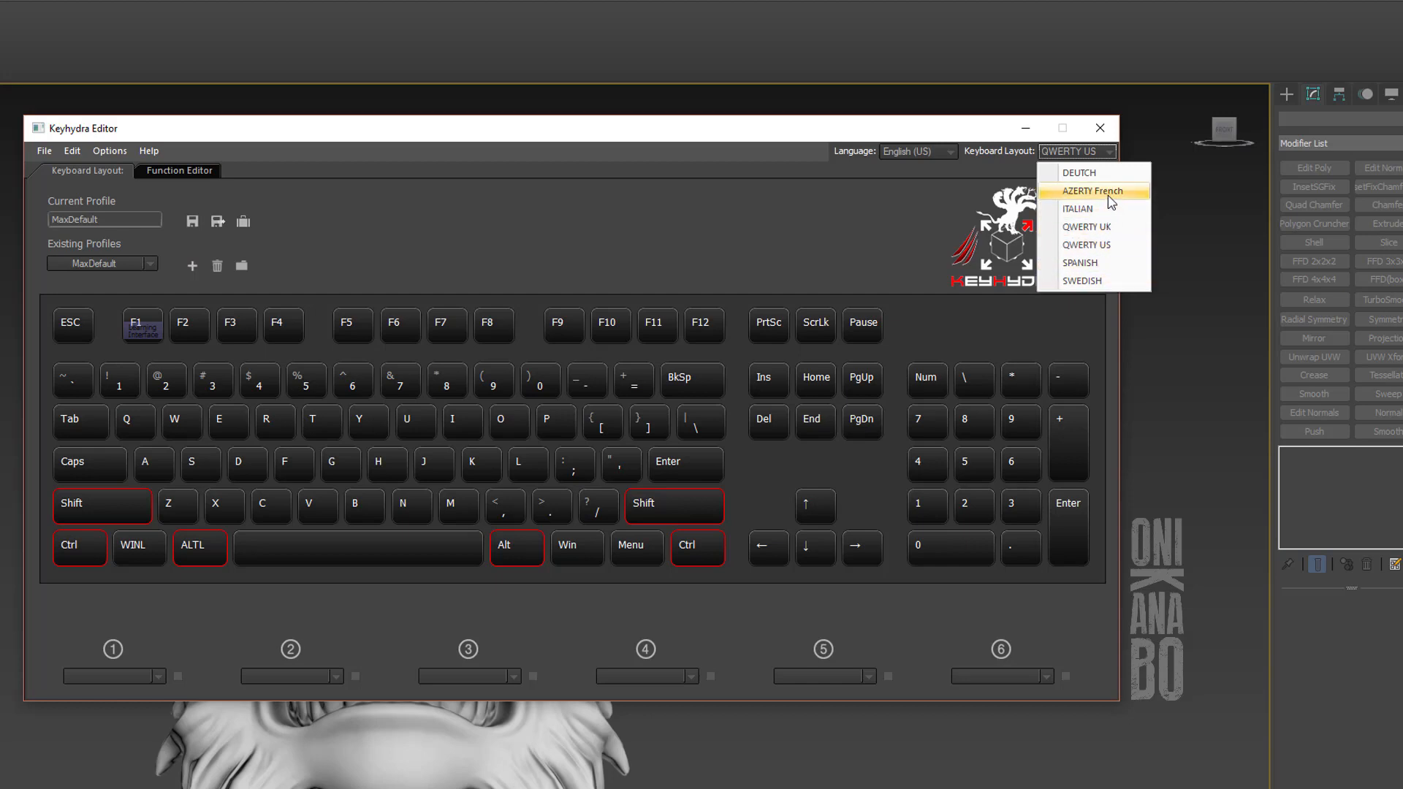
left_click(1090, 191)
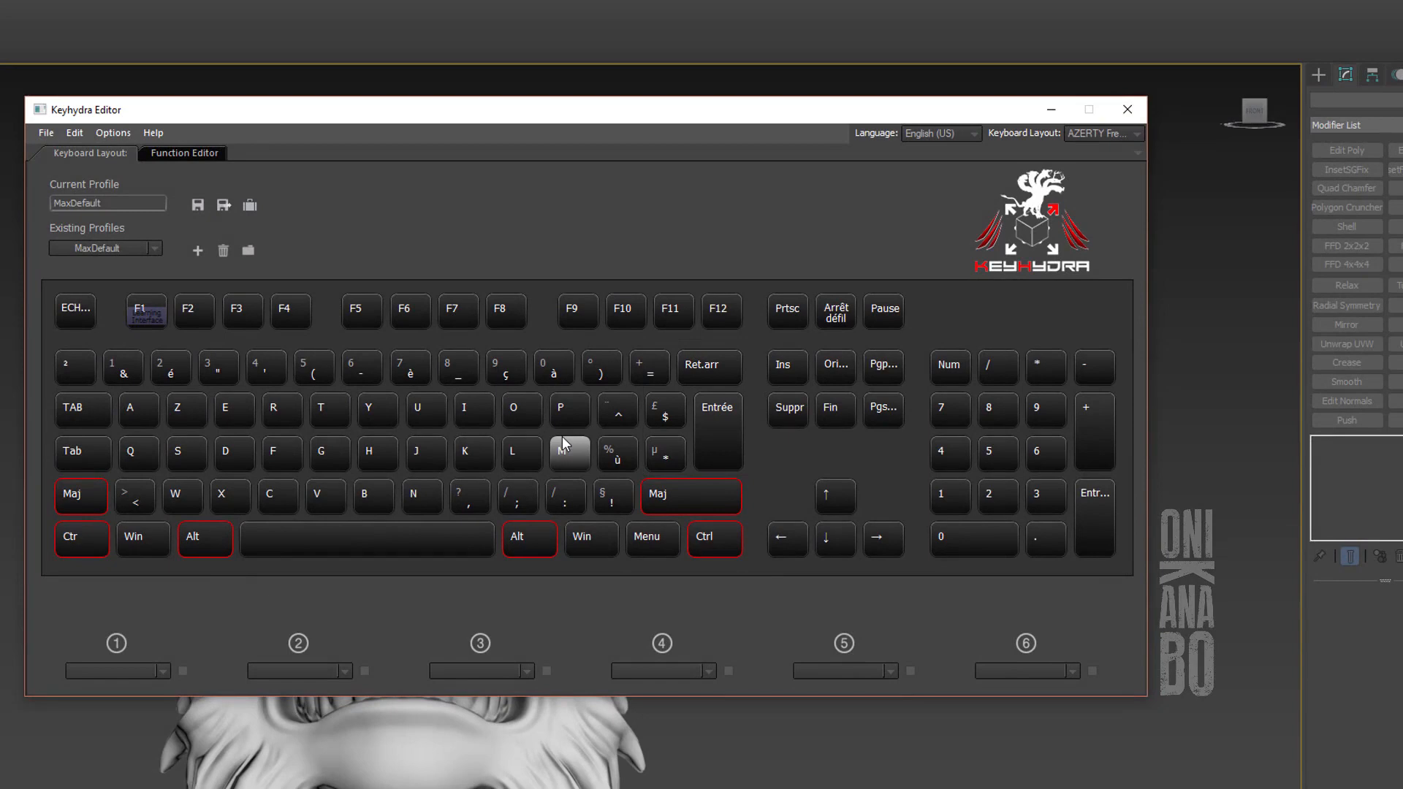
left_click(1103, 133)
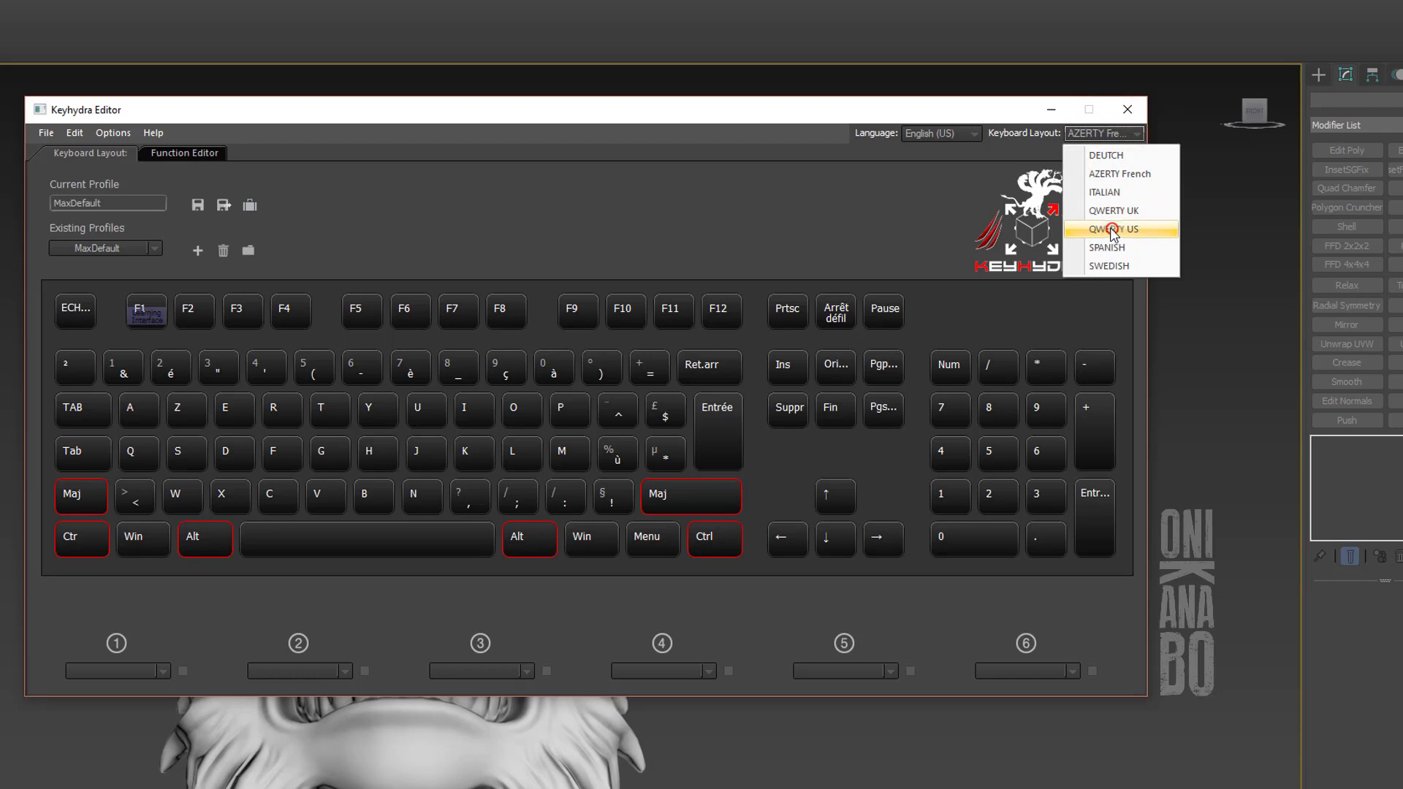
left_click(1113, 228)
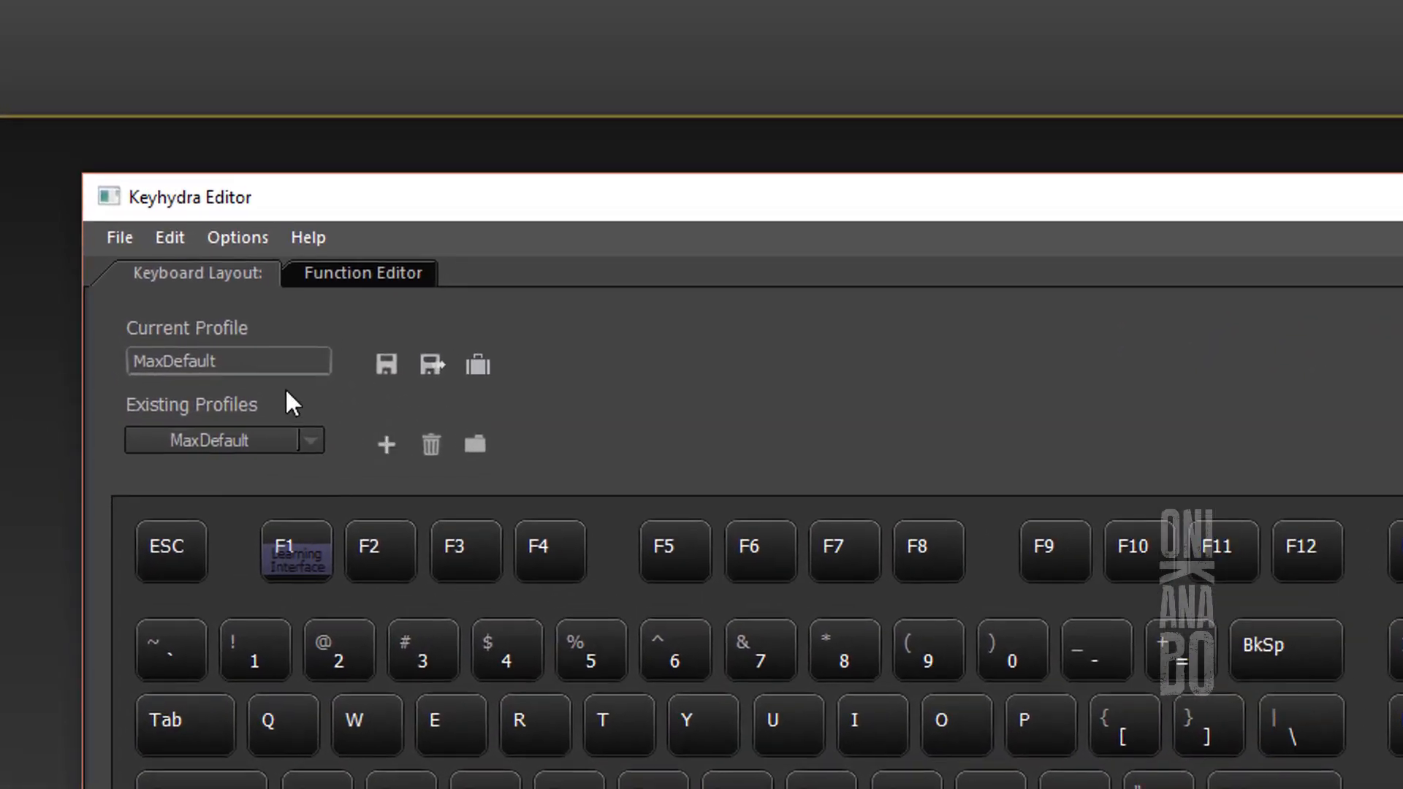
mouse_move(275, 391)
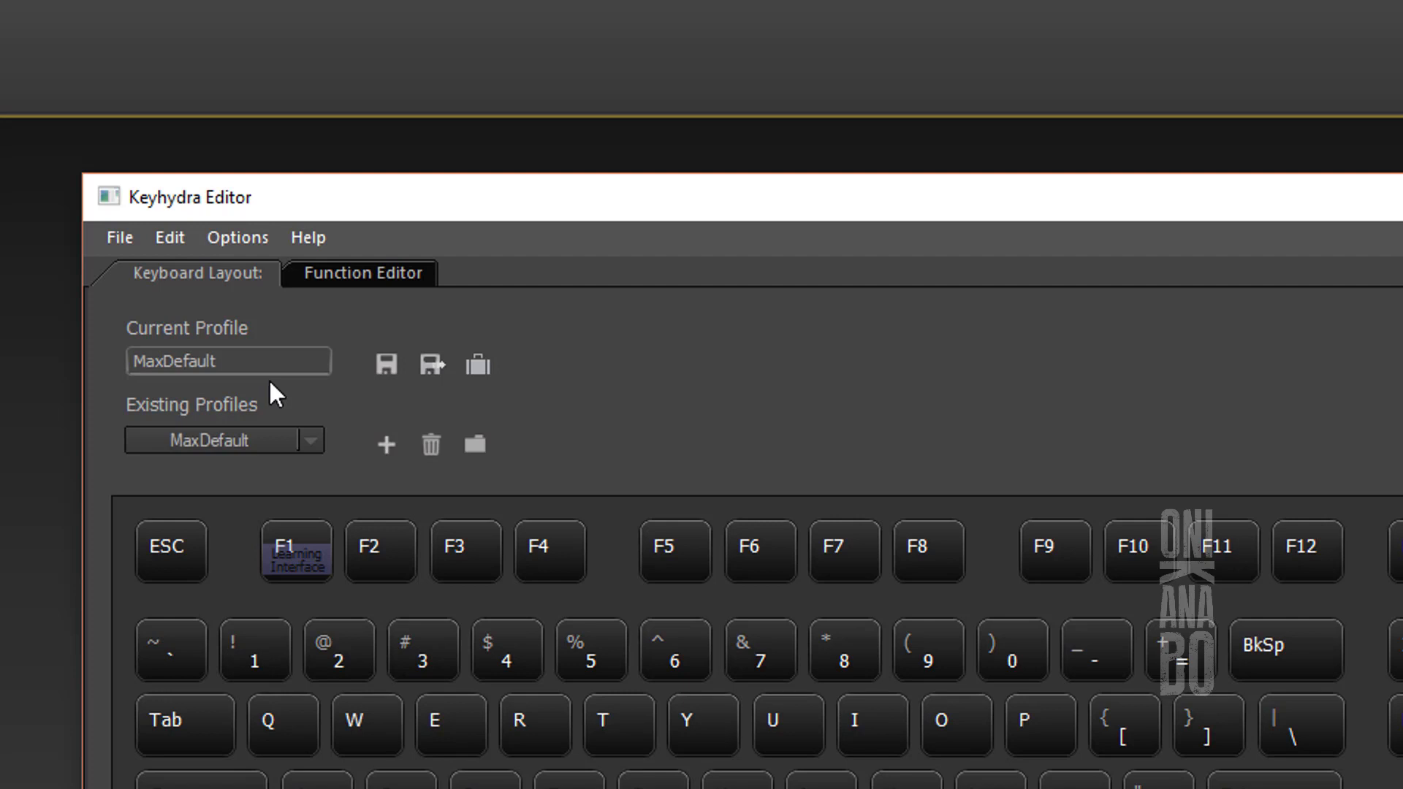
mouse_move(389, 458)
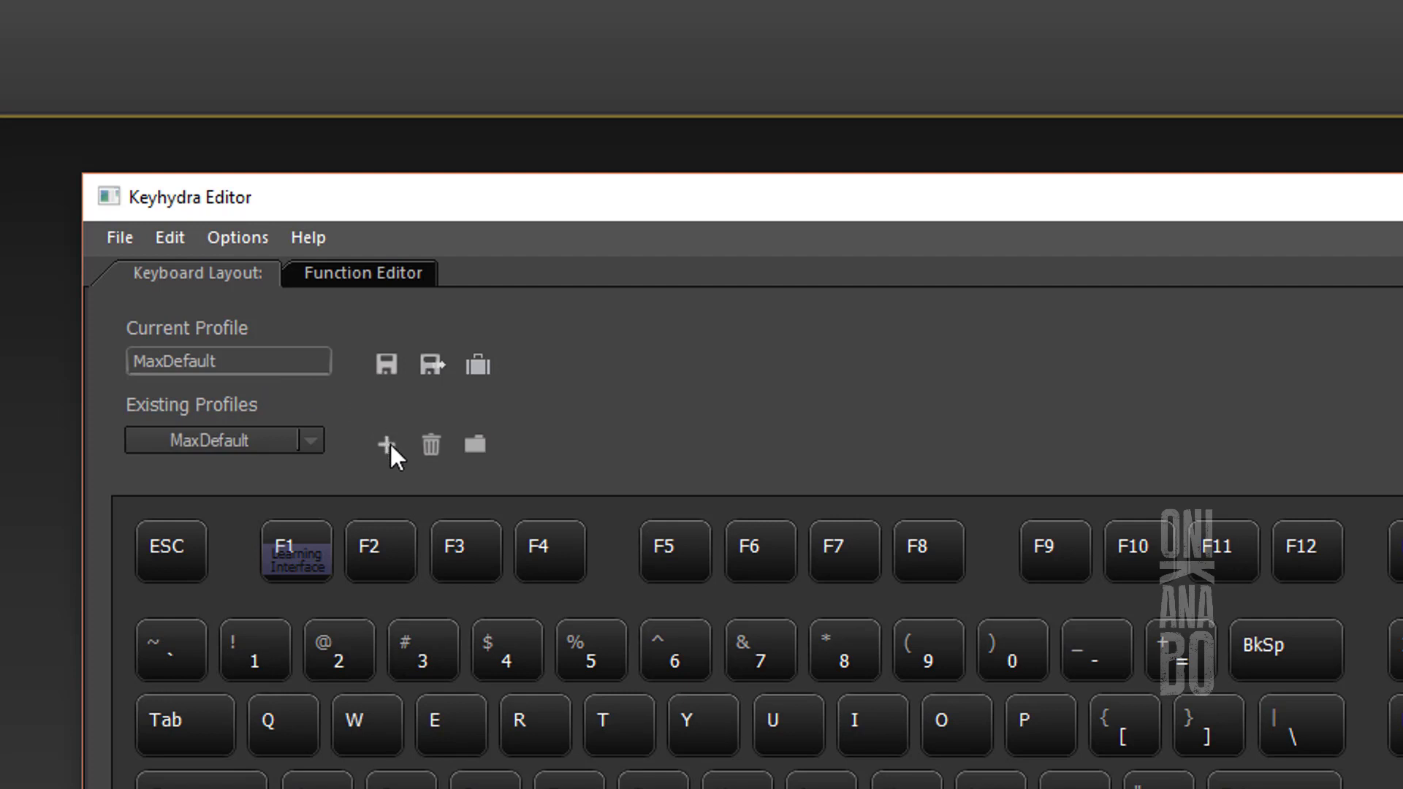
Add a new profile, rename it MyNewProfile, and save it
left_click(387, 445)
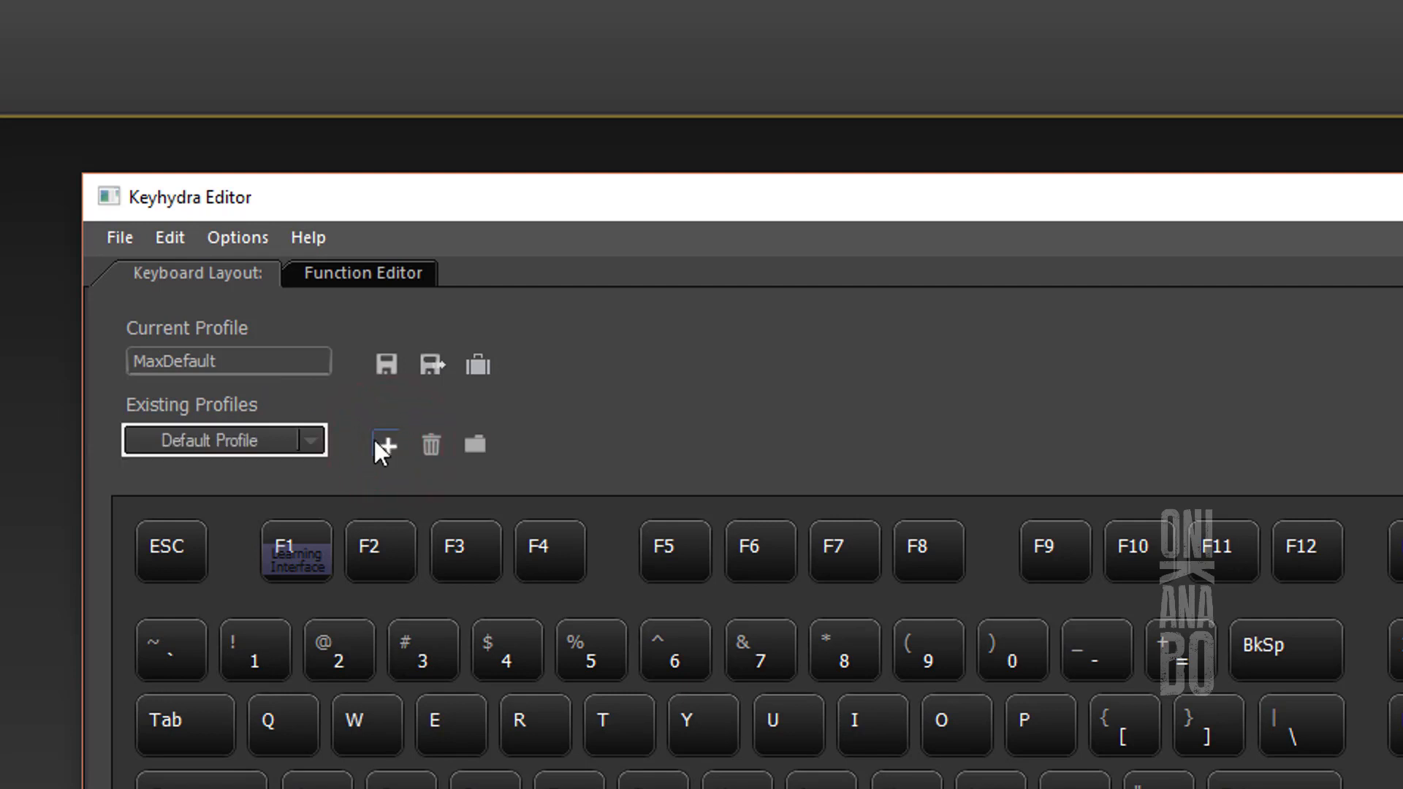
left_click(385, 446)
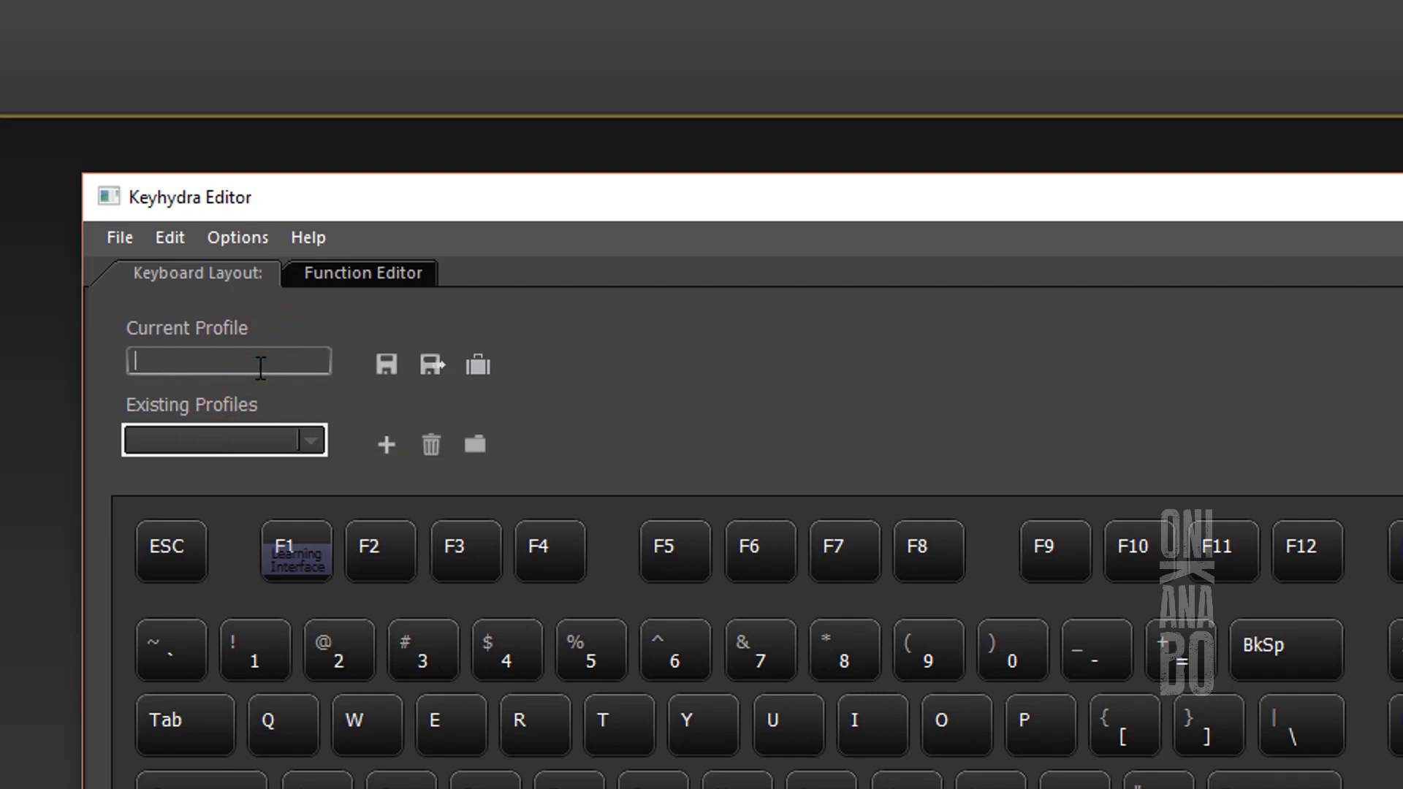
type("MyNewProfile")
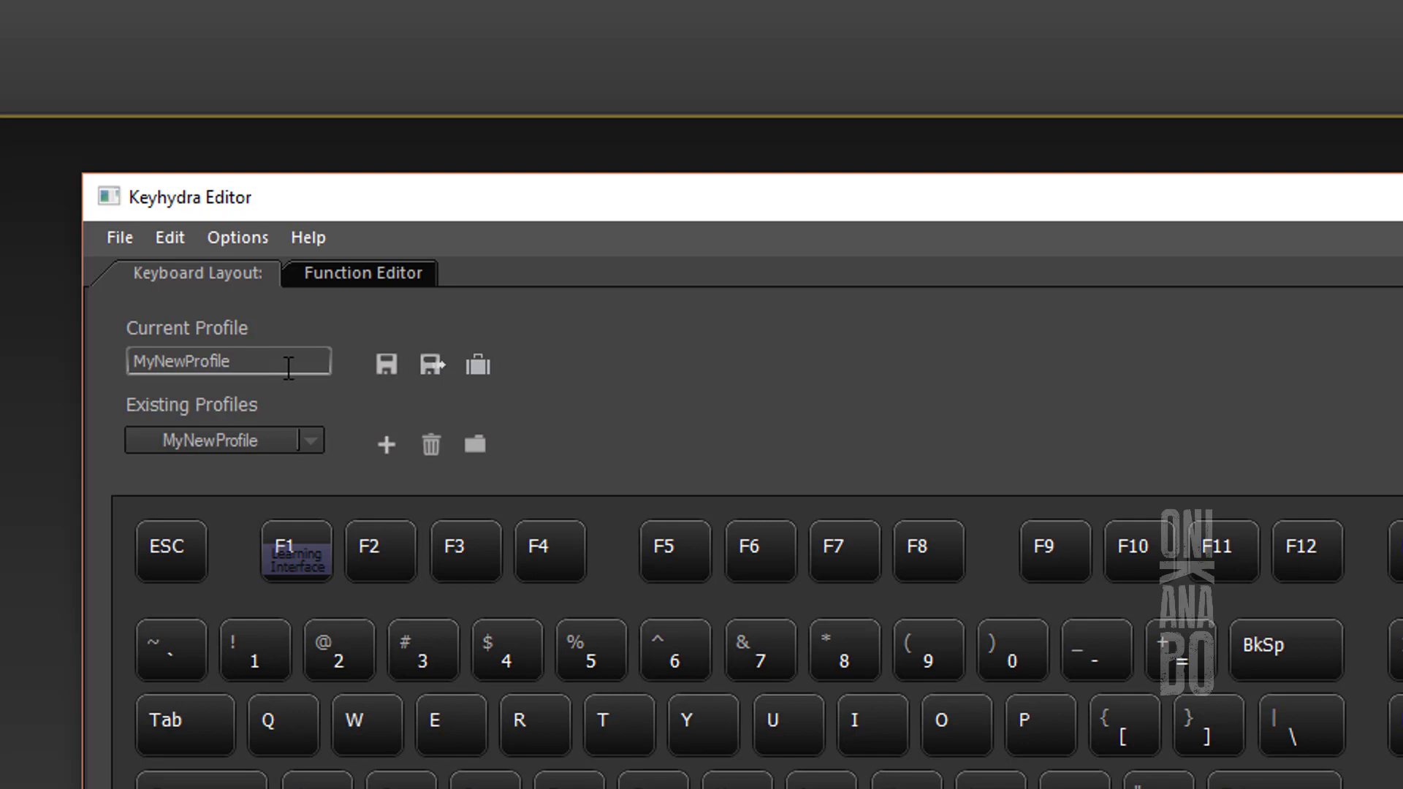
mouse_move(394, 385)
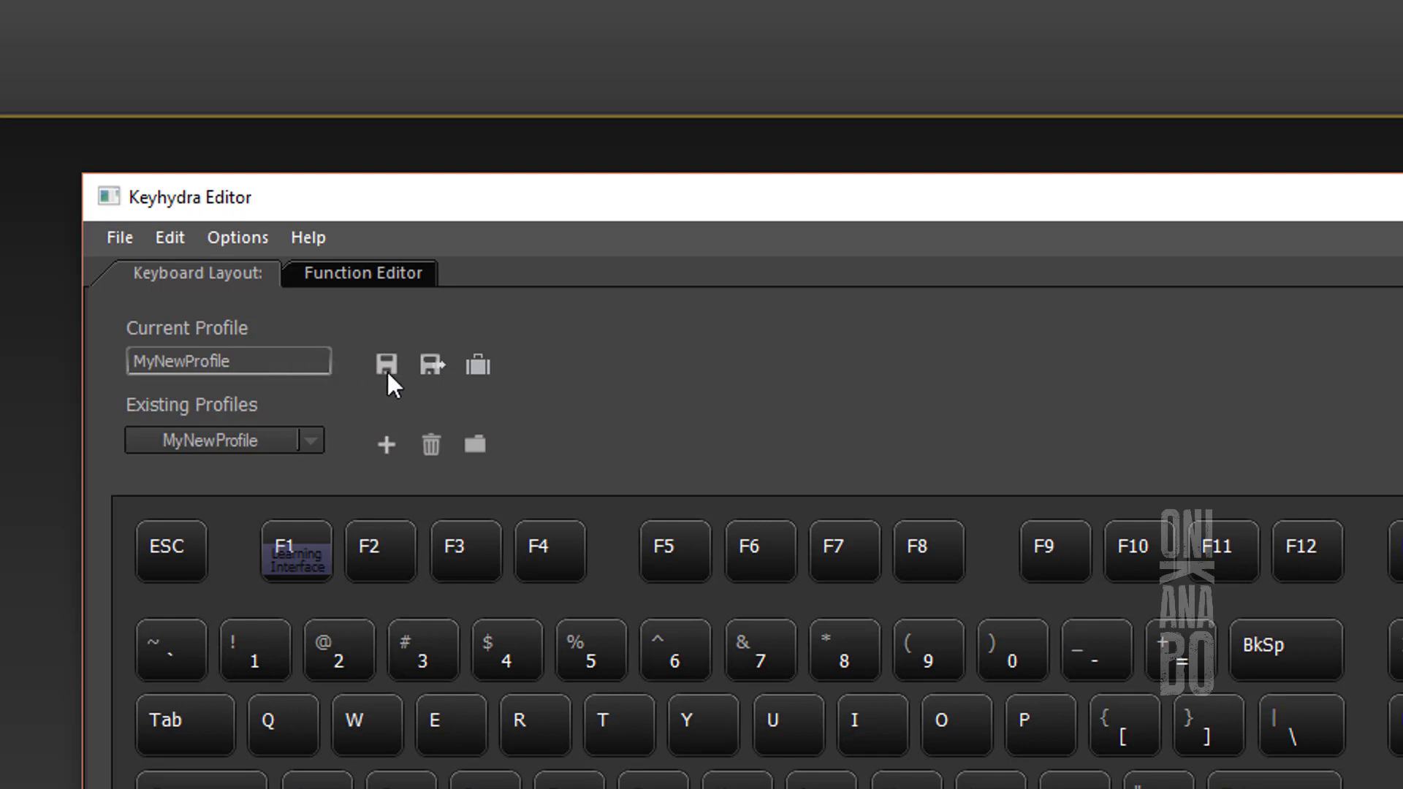
left_click(386, 366)
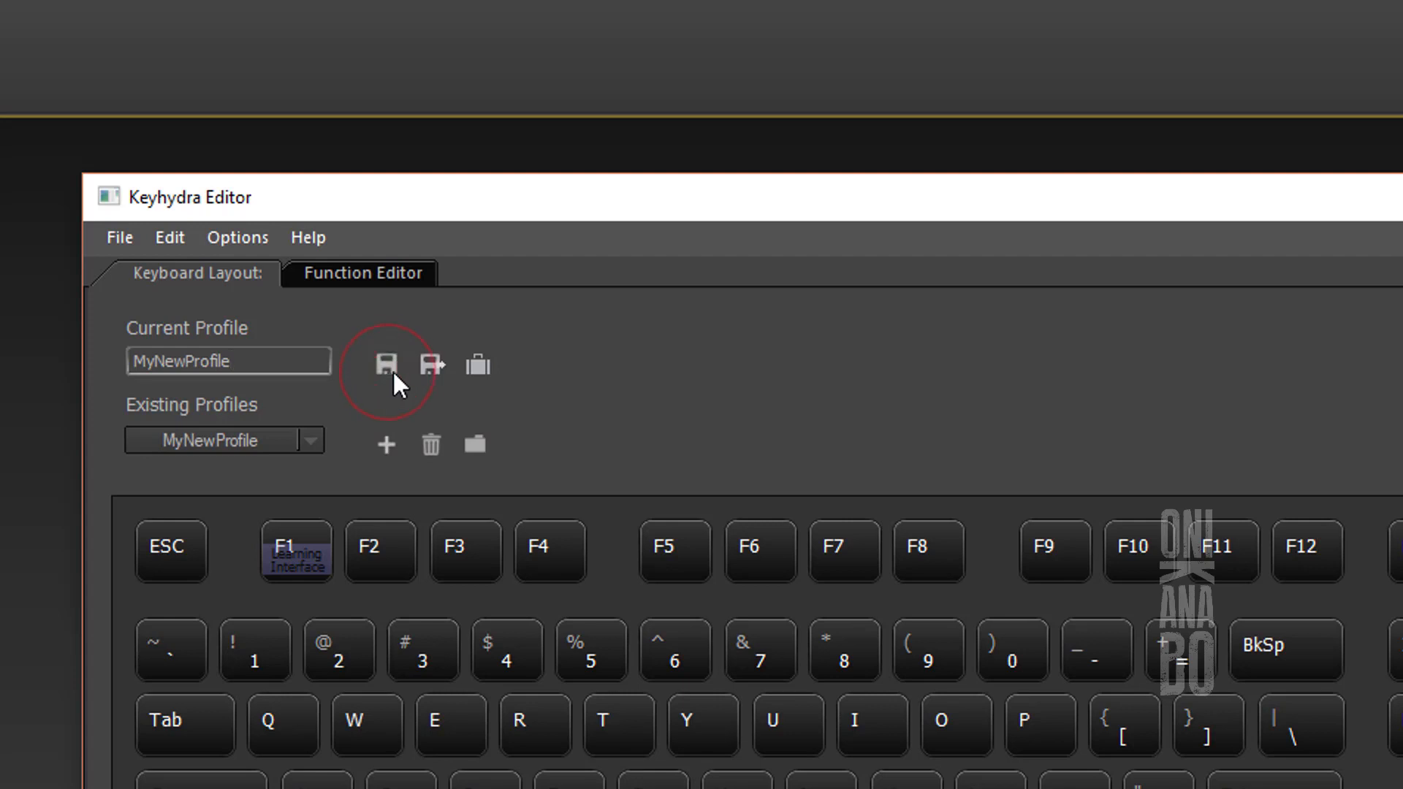
mouse_move(437, 385)
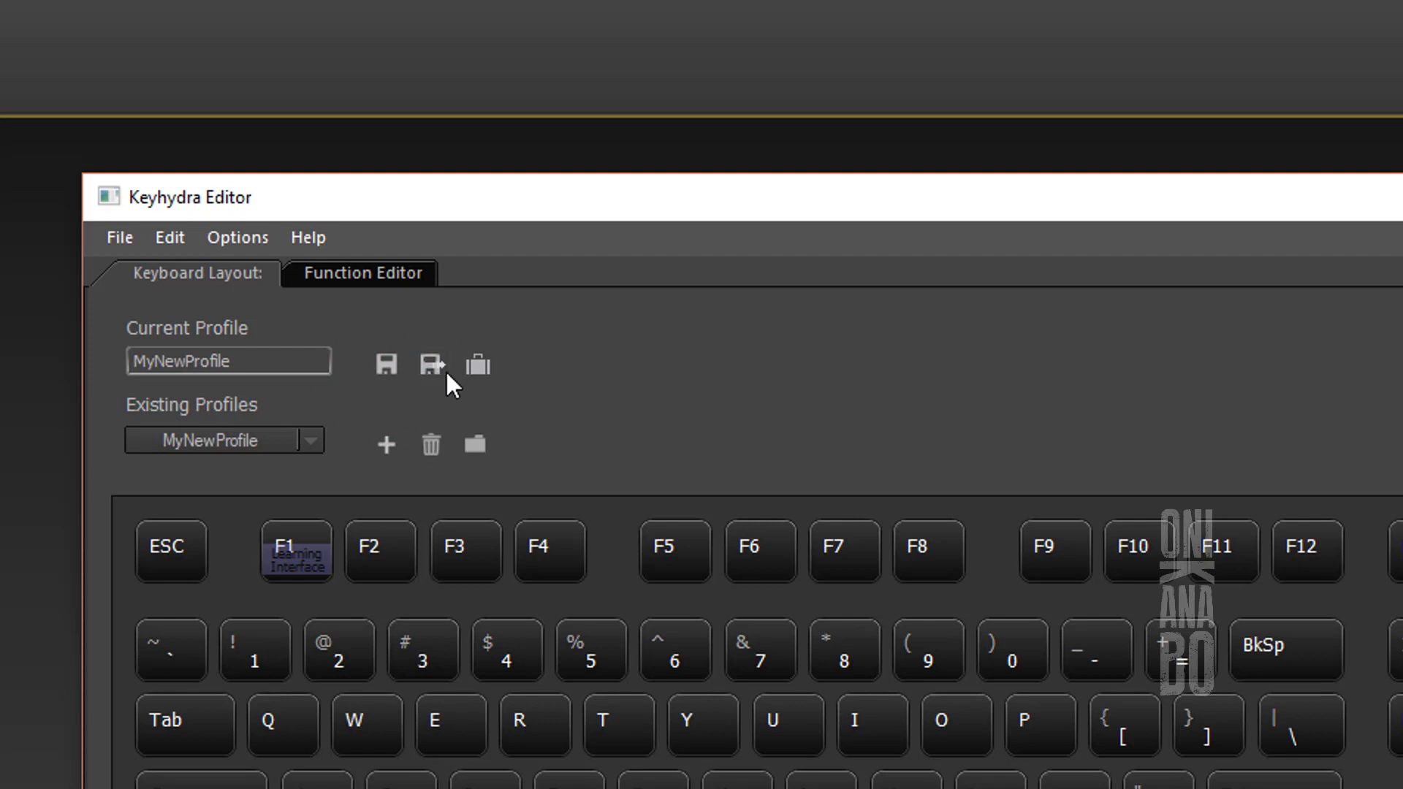
mouse_move(479, 367)
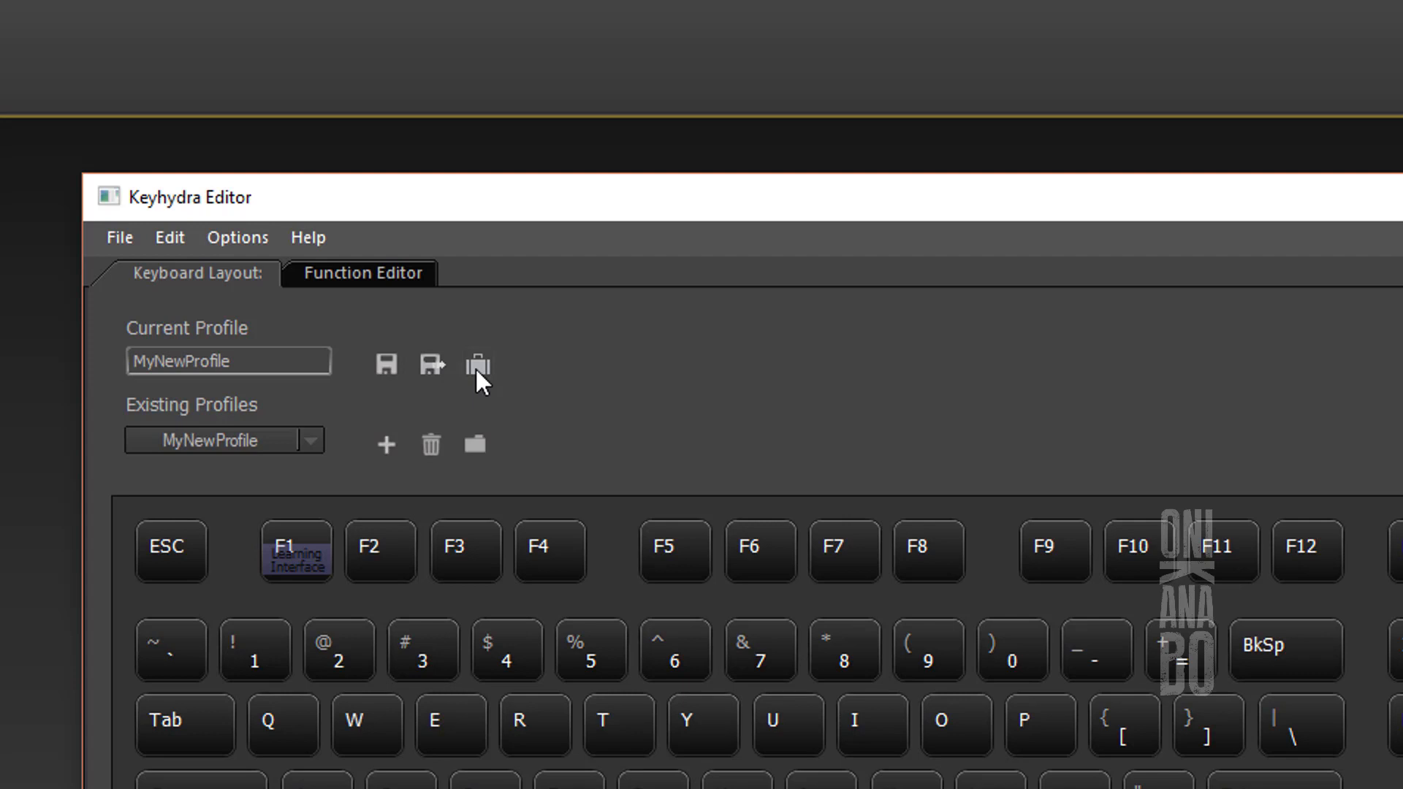
mouse_move(431, 421)
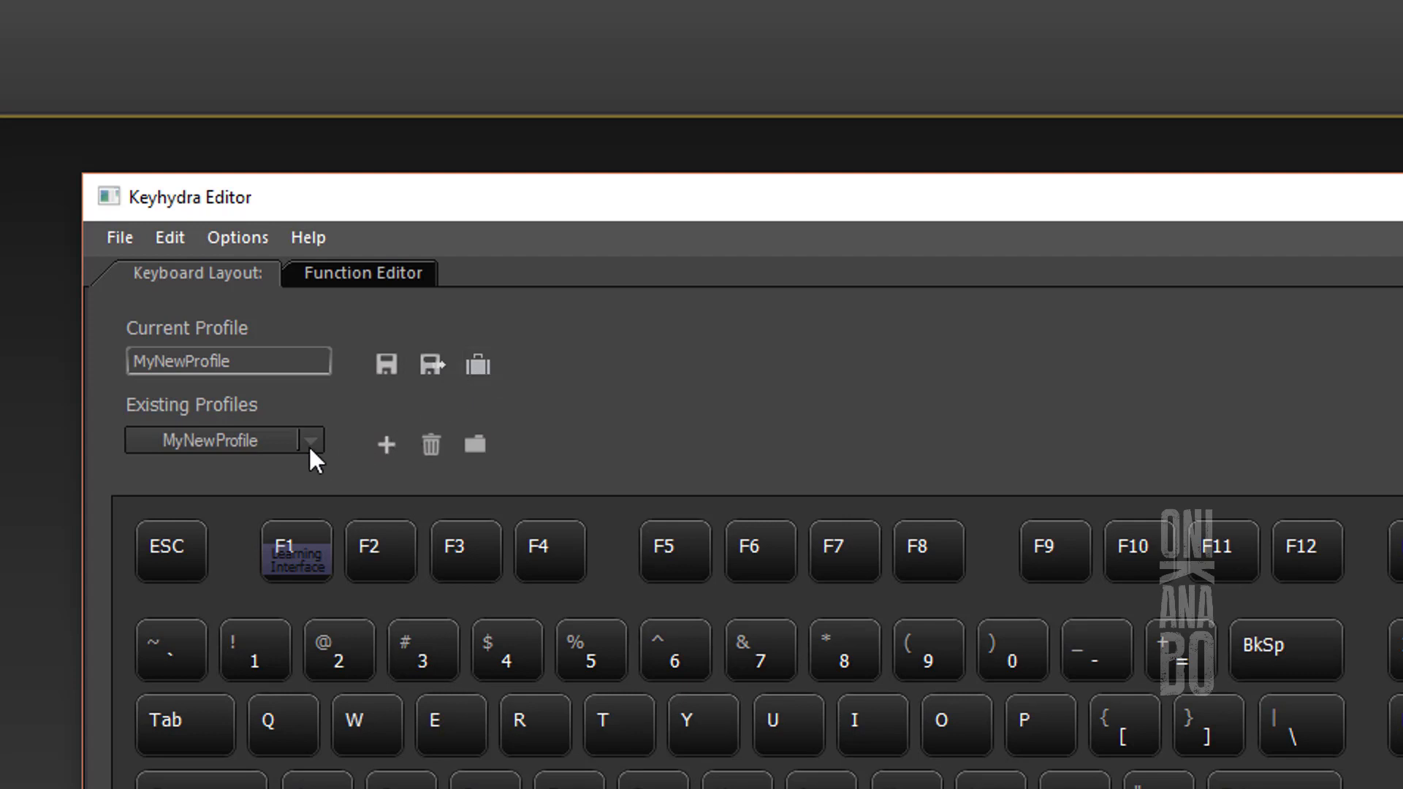
Load the ArmorPack profile from disk and confirm overriding same-named functions
left_click(311, 440)
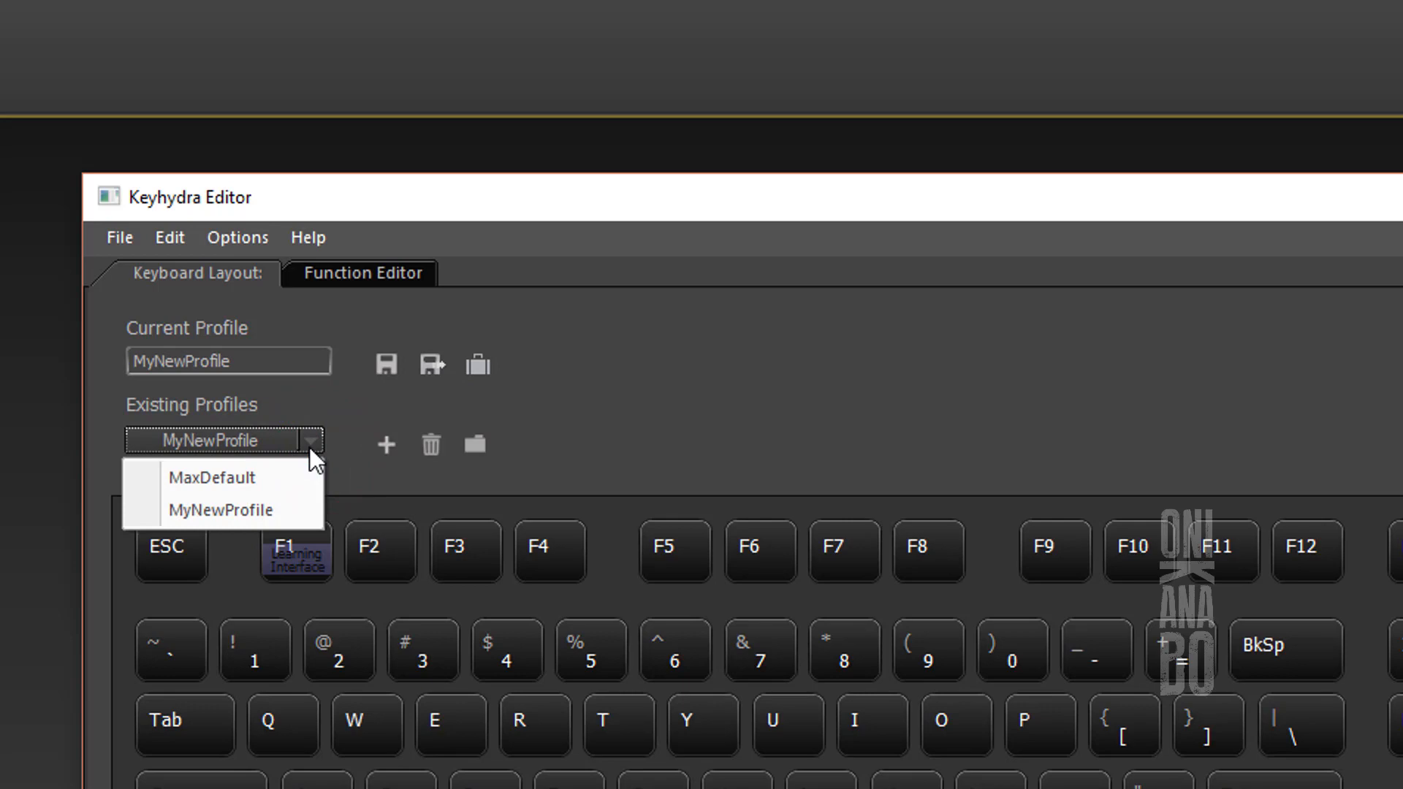
left_click(310, 441)
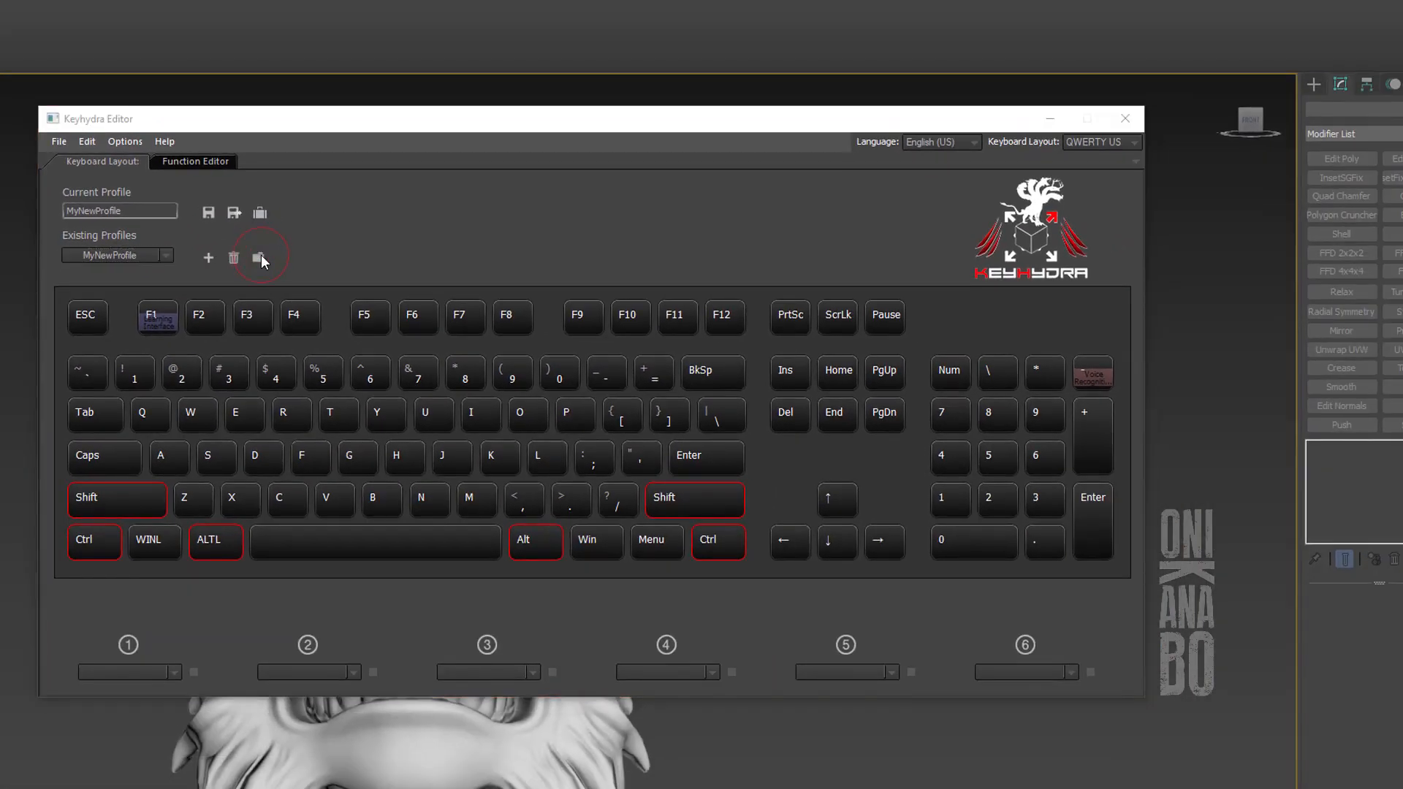
left_click(261, 258)
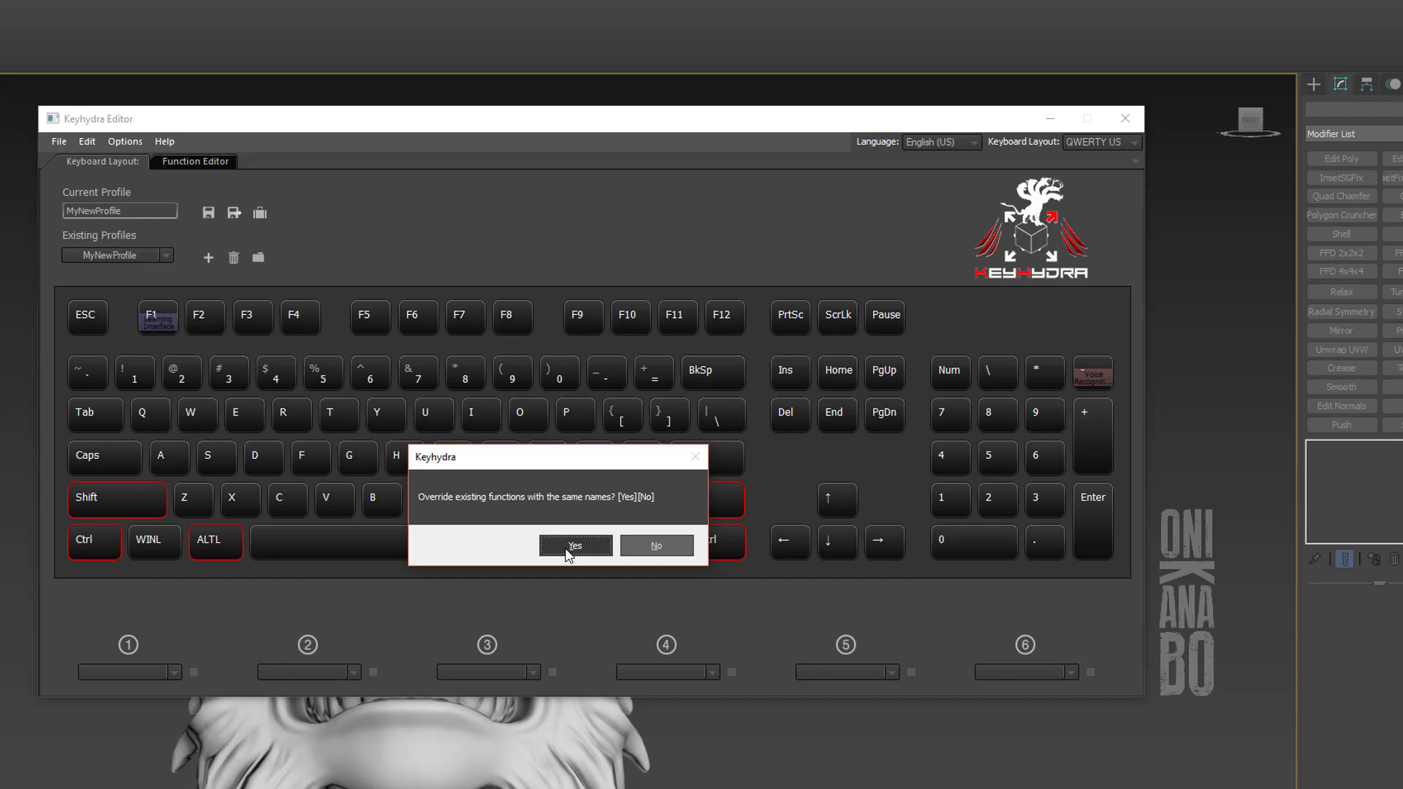
left_click(574, 546)
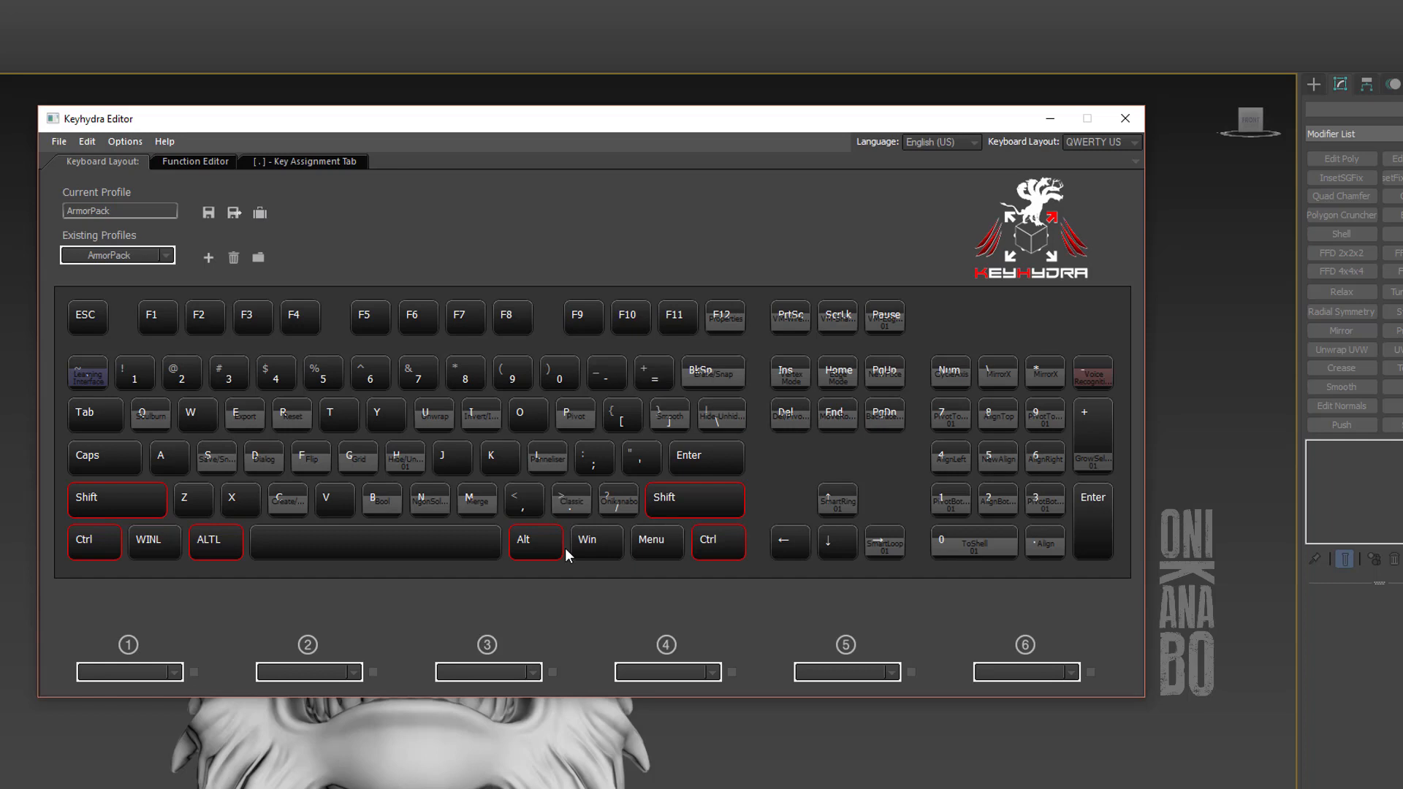
mouse_move(533, 550)
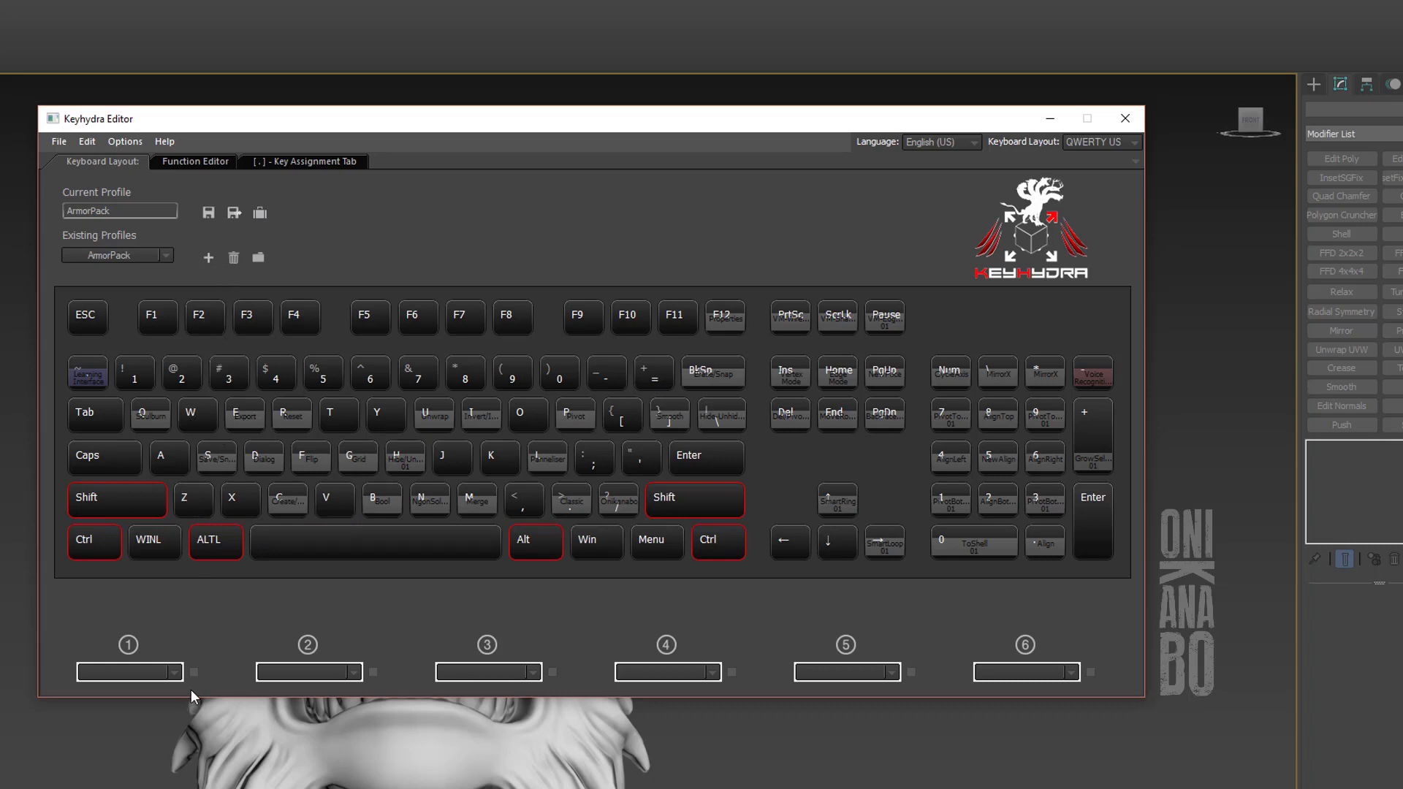
Fill the three quick-switch profile slots, with MyNewProfile in slot three
left_click(180, 673)
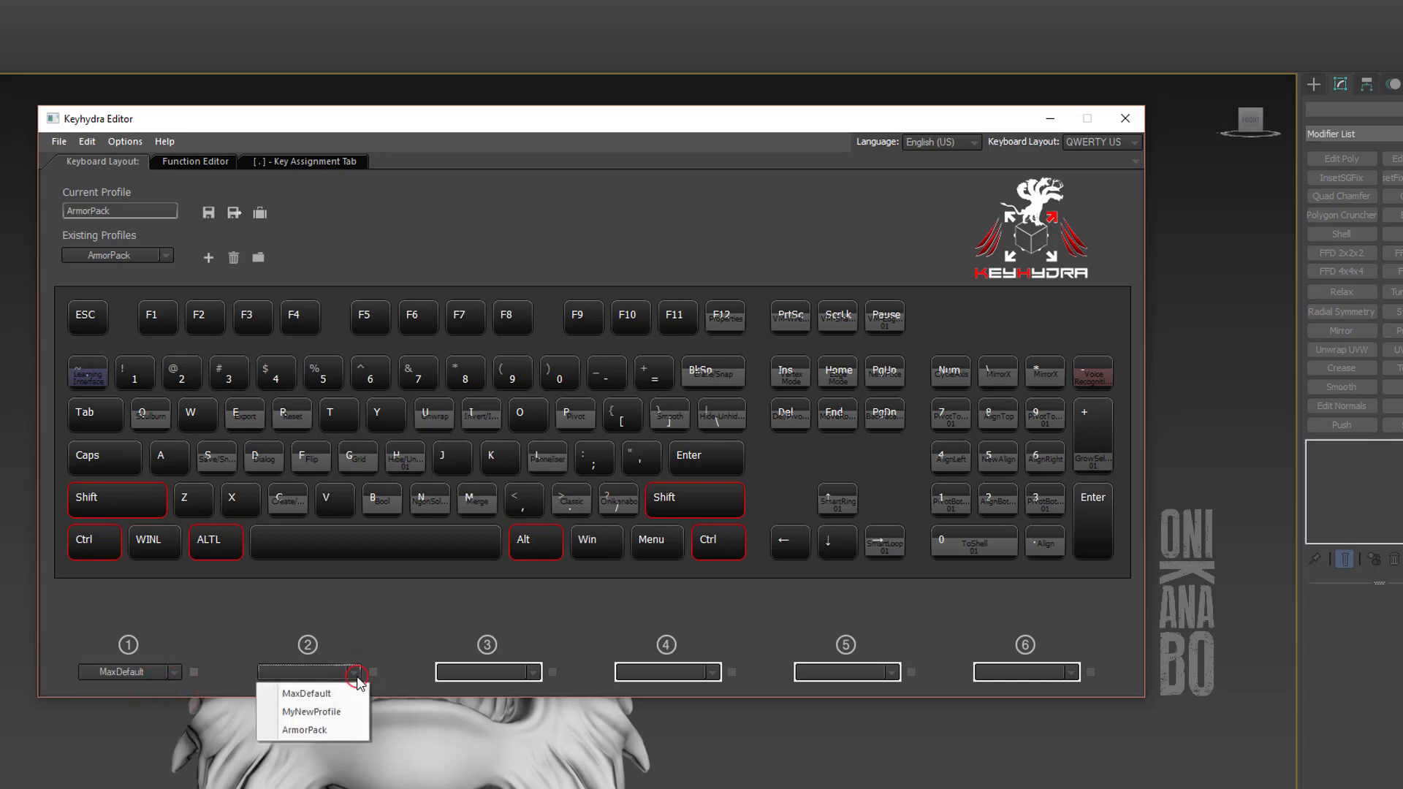
left_click(304, 730)
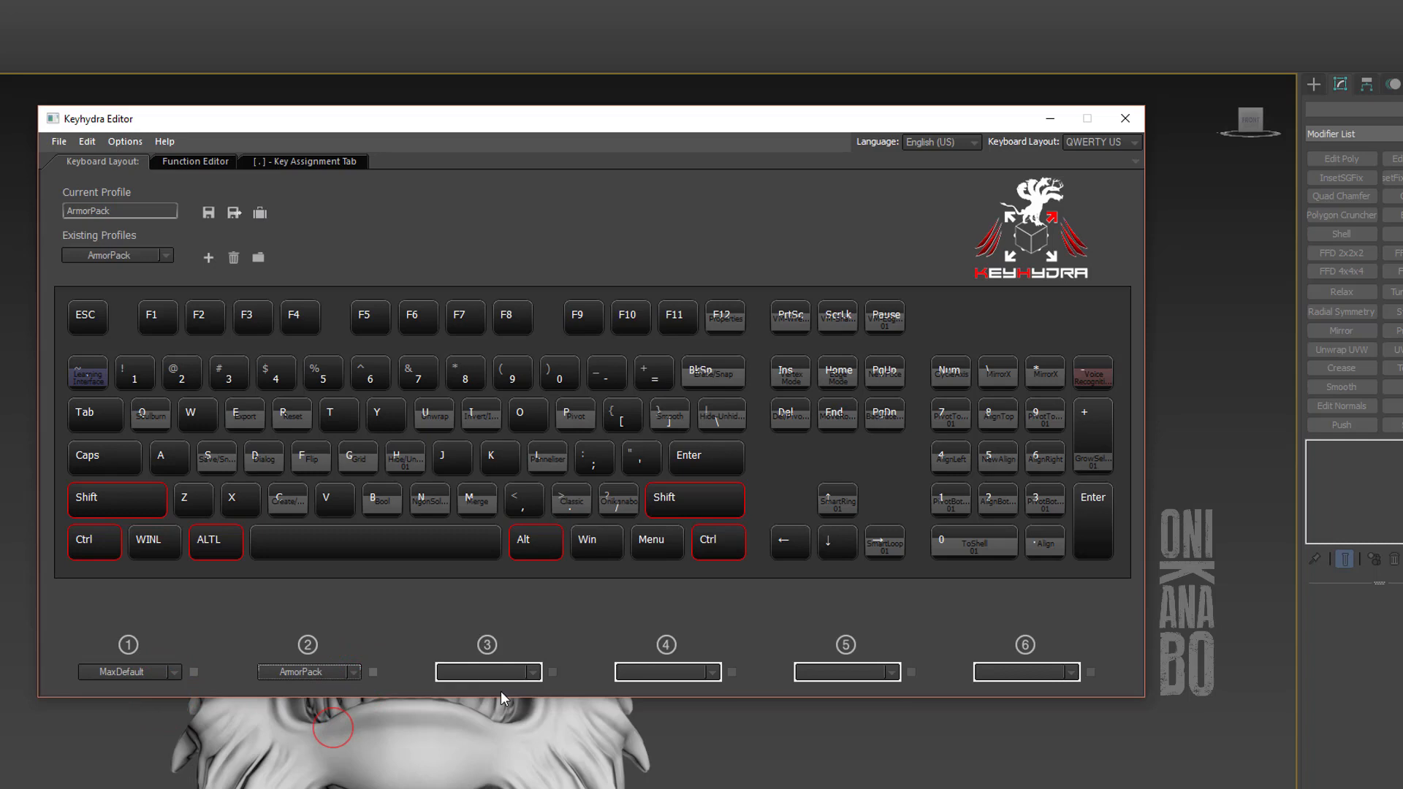
left_click(538, 672)
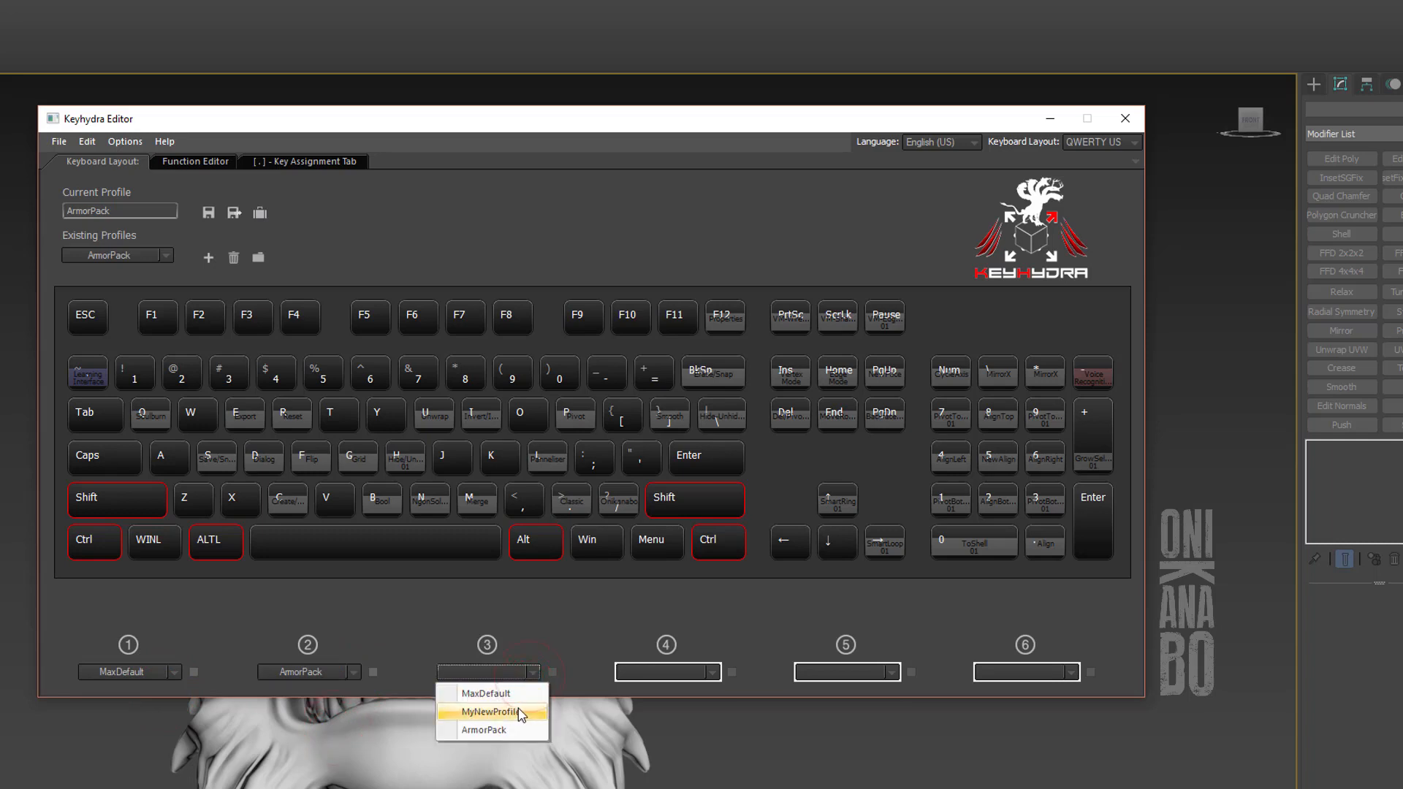
left_click(490, 712)
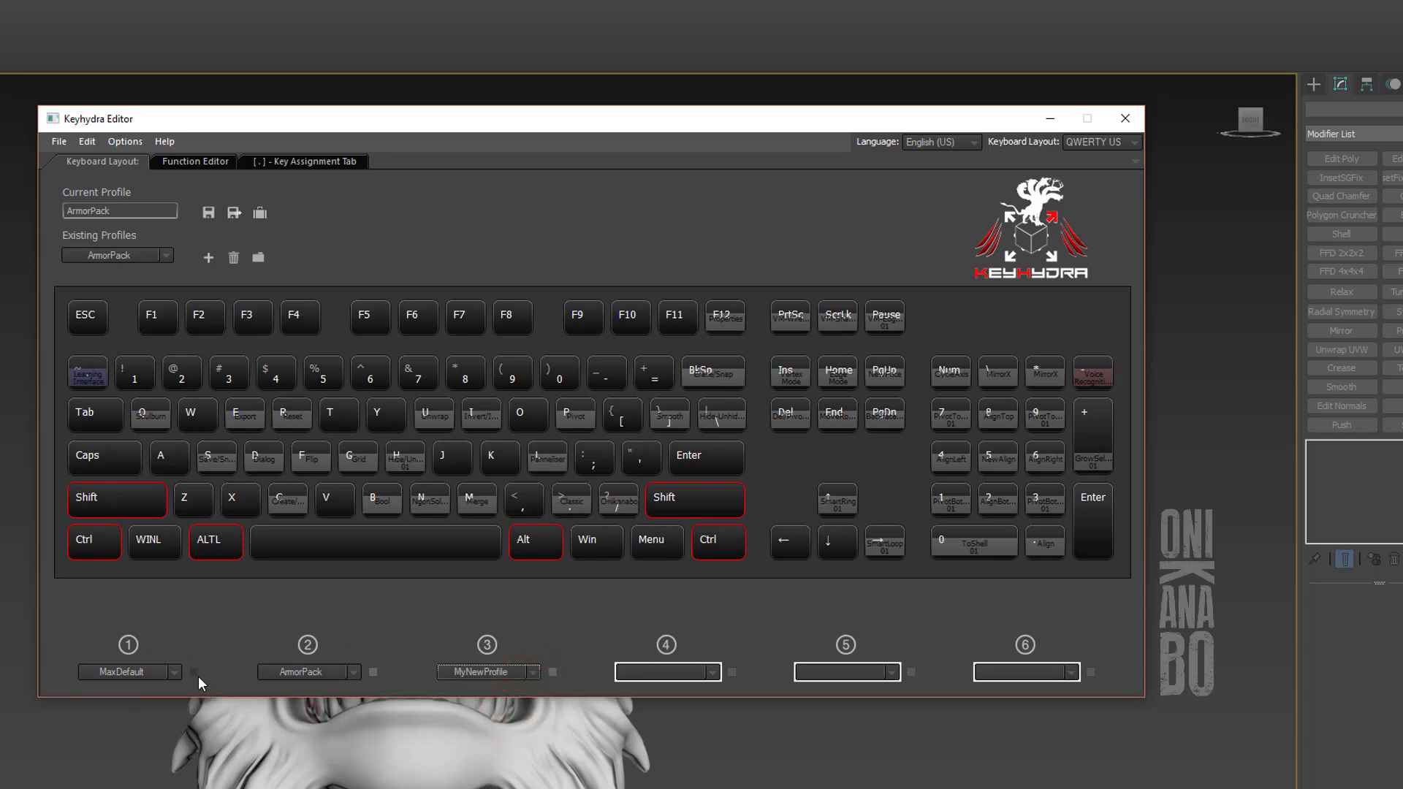
Make MyNewProfile the current profile from the Existing Profiles list
left_click(176, 673)
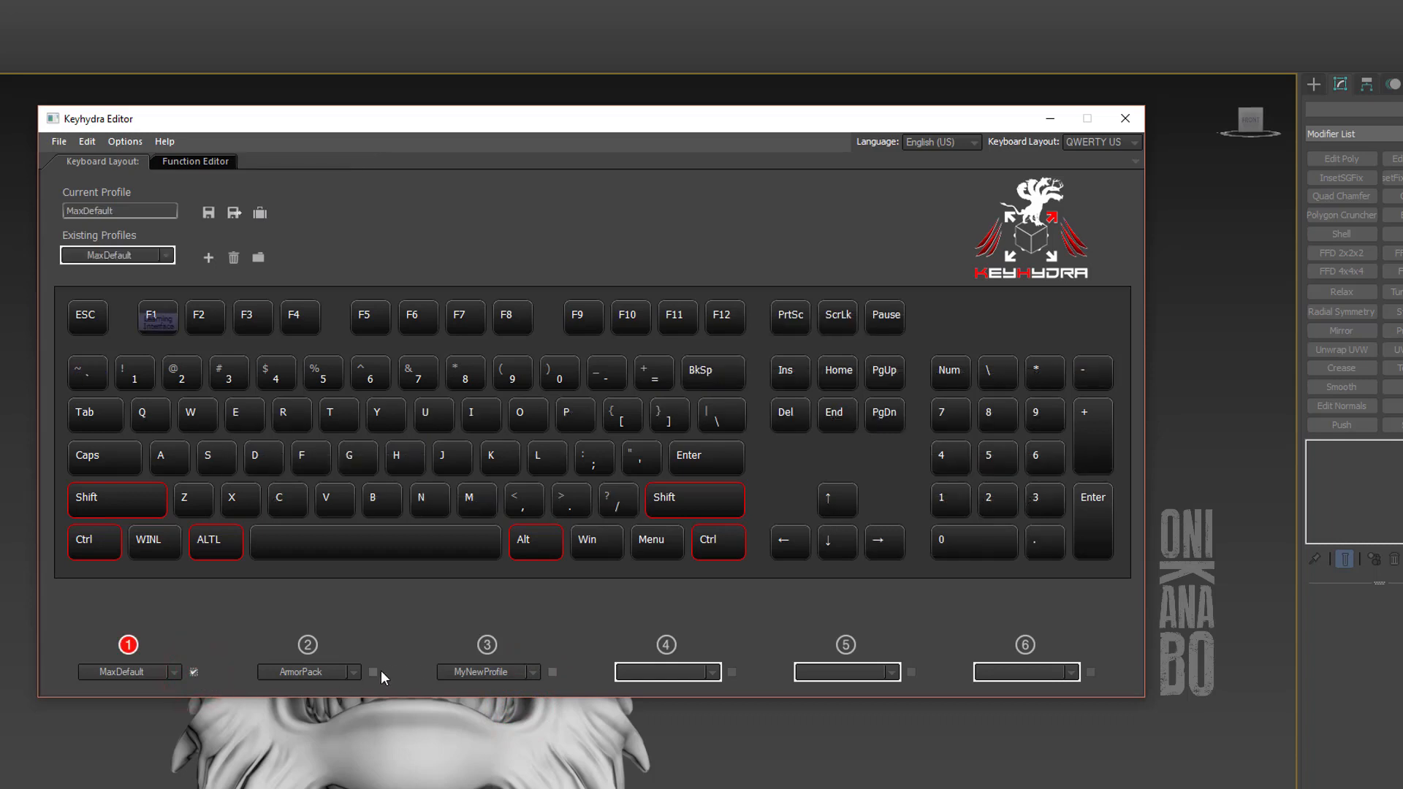
mouse_move(376, 681)
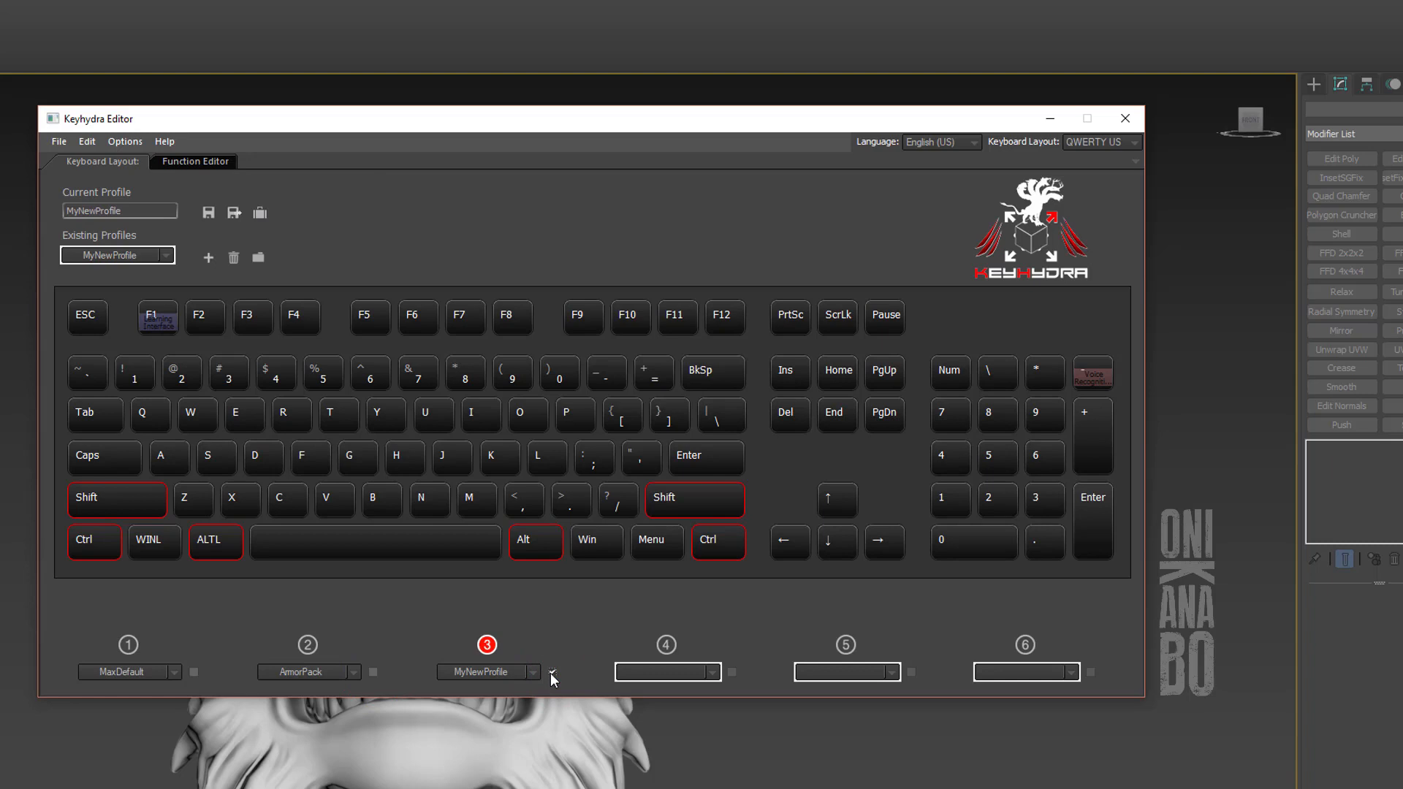
left_click(164, 255)
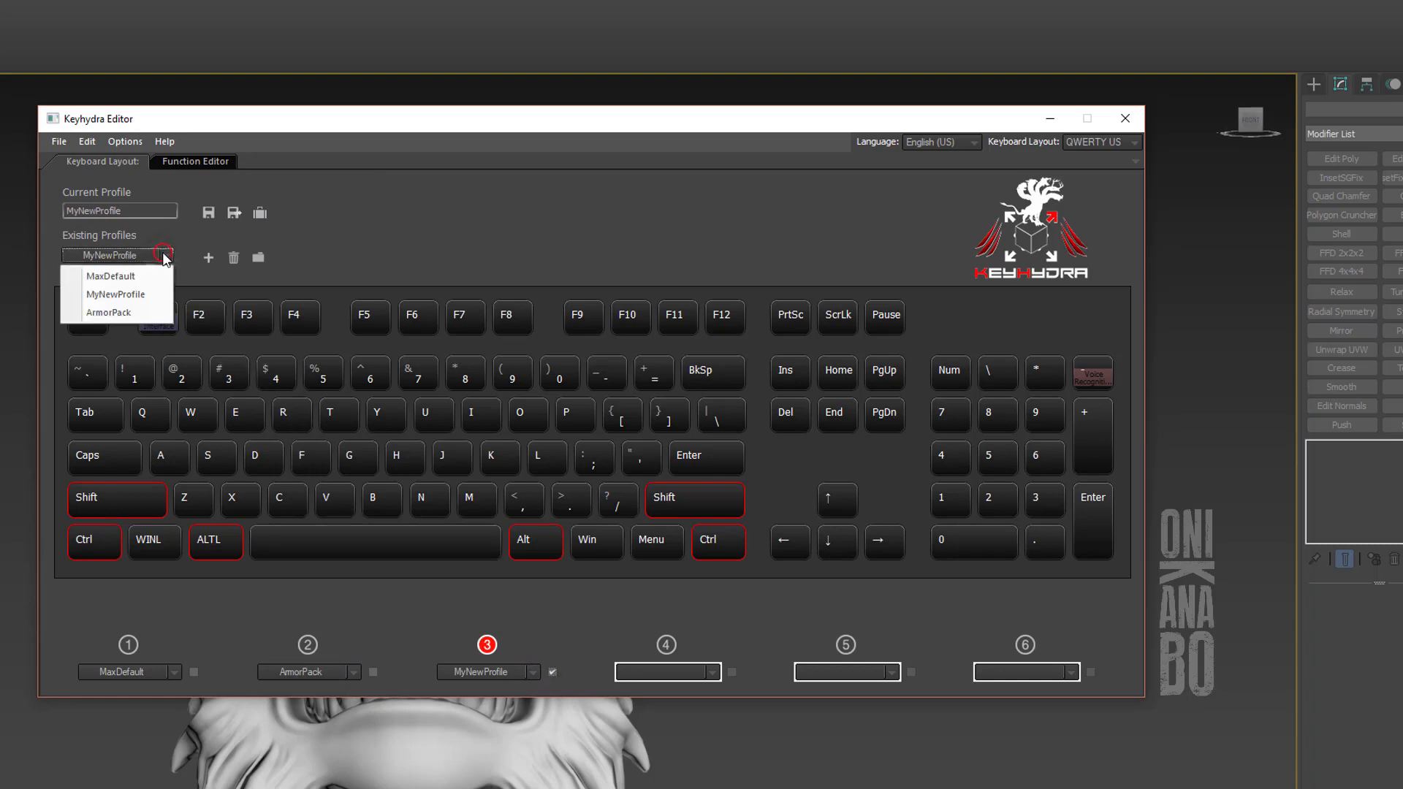
left_click(108, 312)
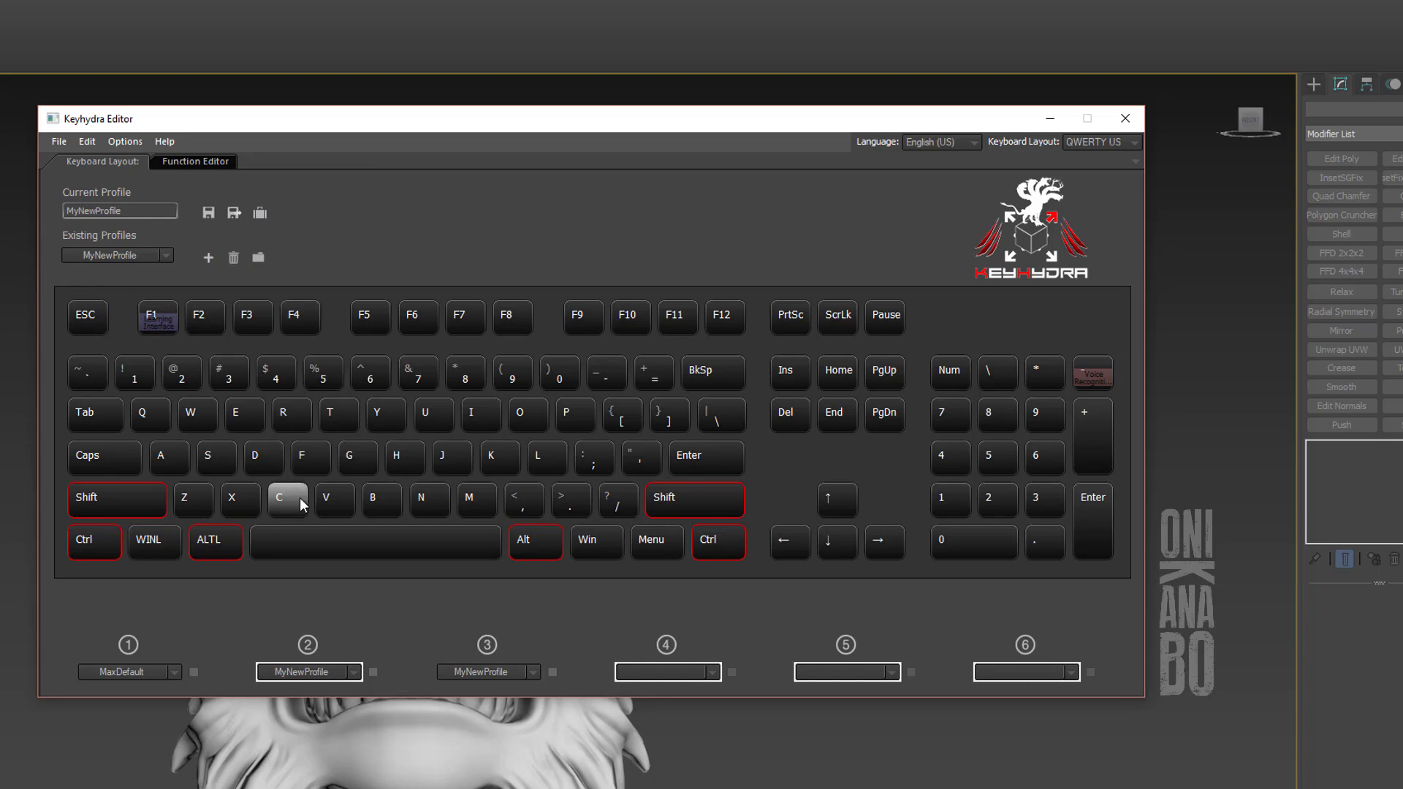
Create a function on the C key and choose the MultiTap type
right_click(286, 498)
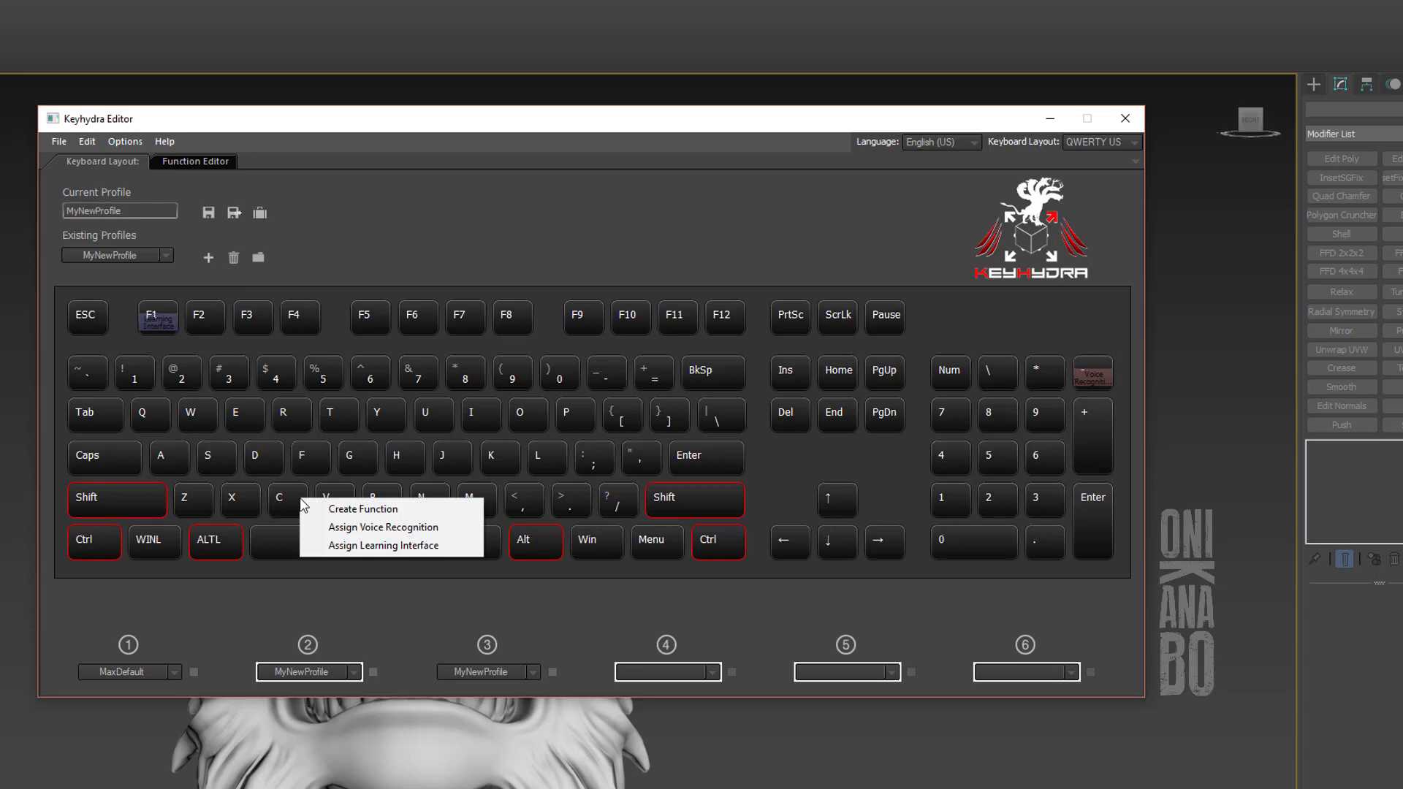
mouse_move(362, 509)
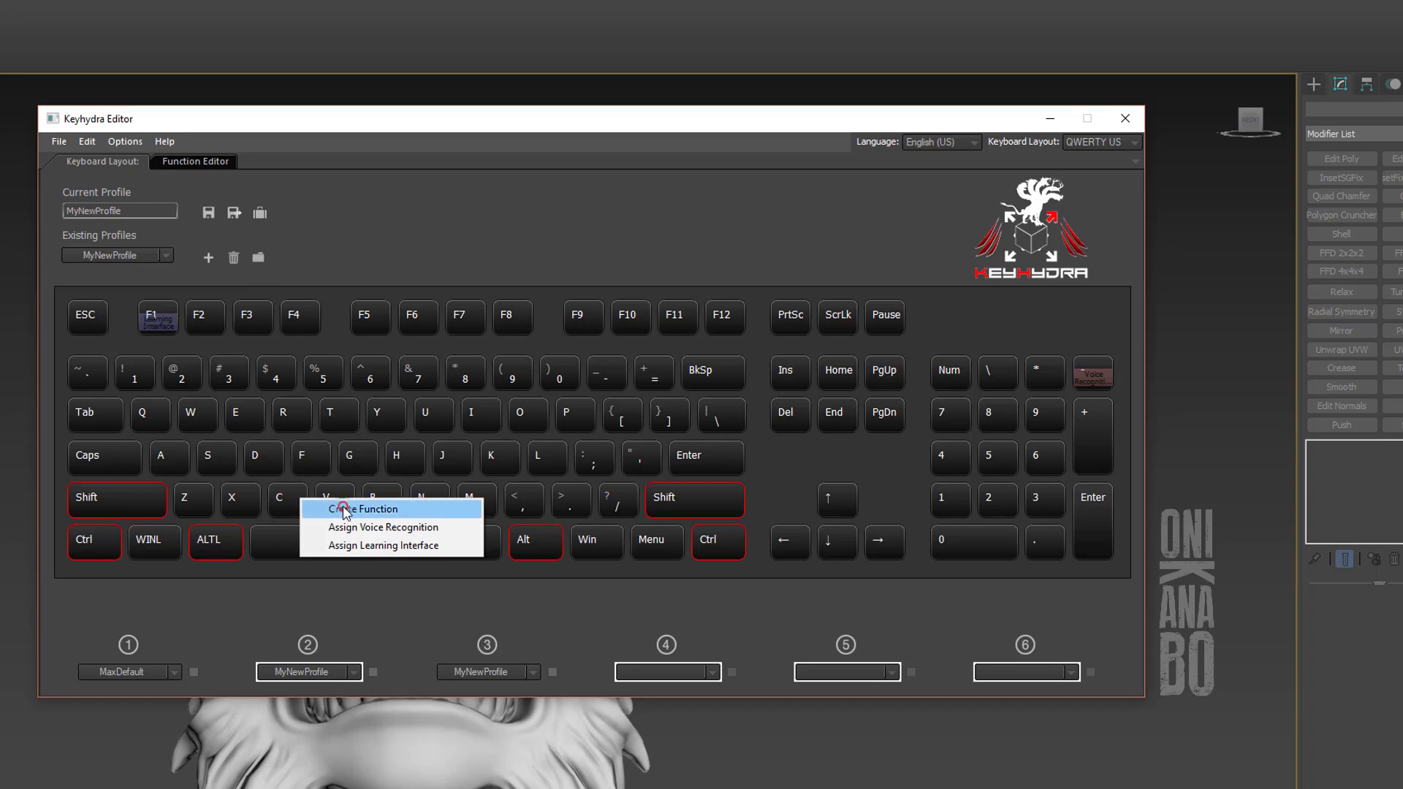
left_click(360, 509)
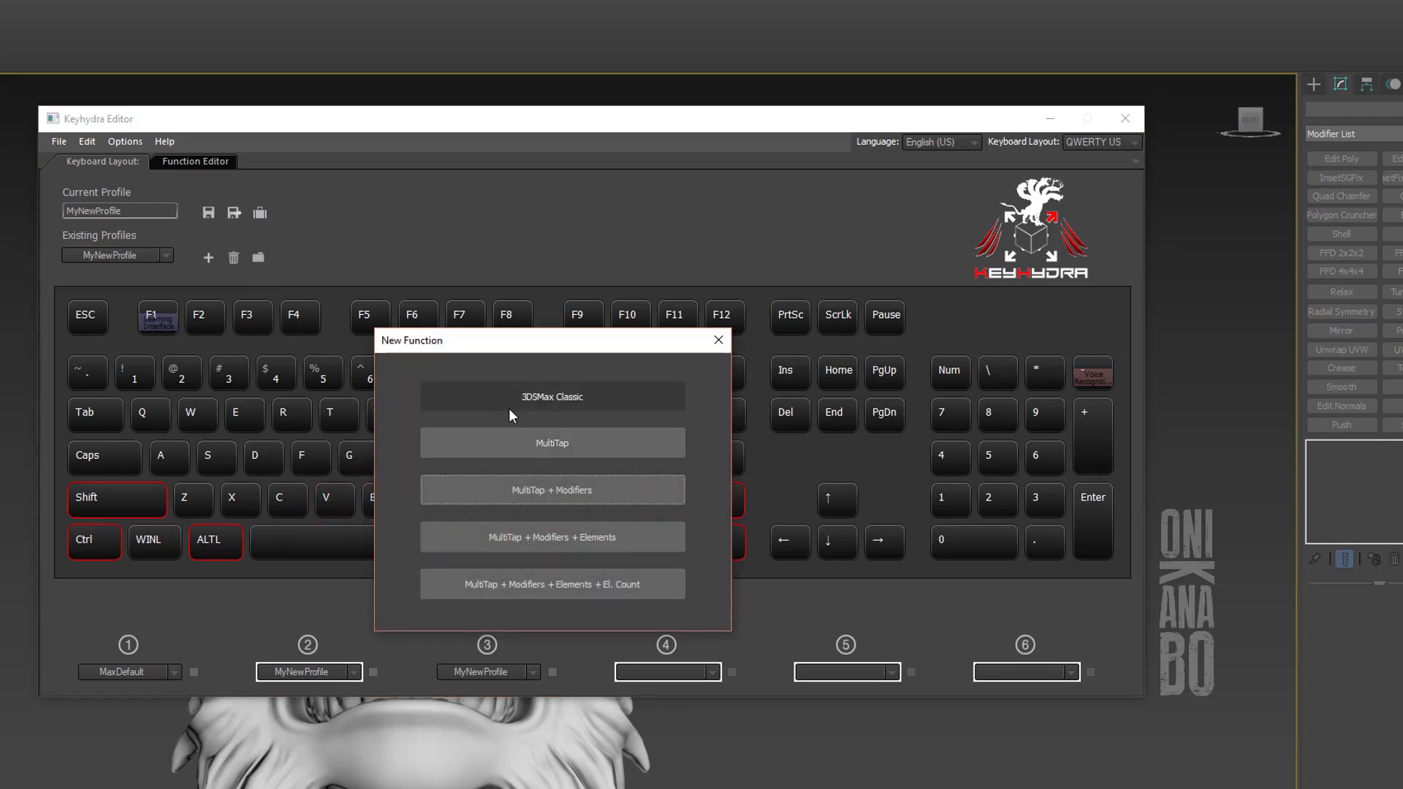
mouse_move(551, 445)
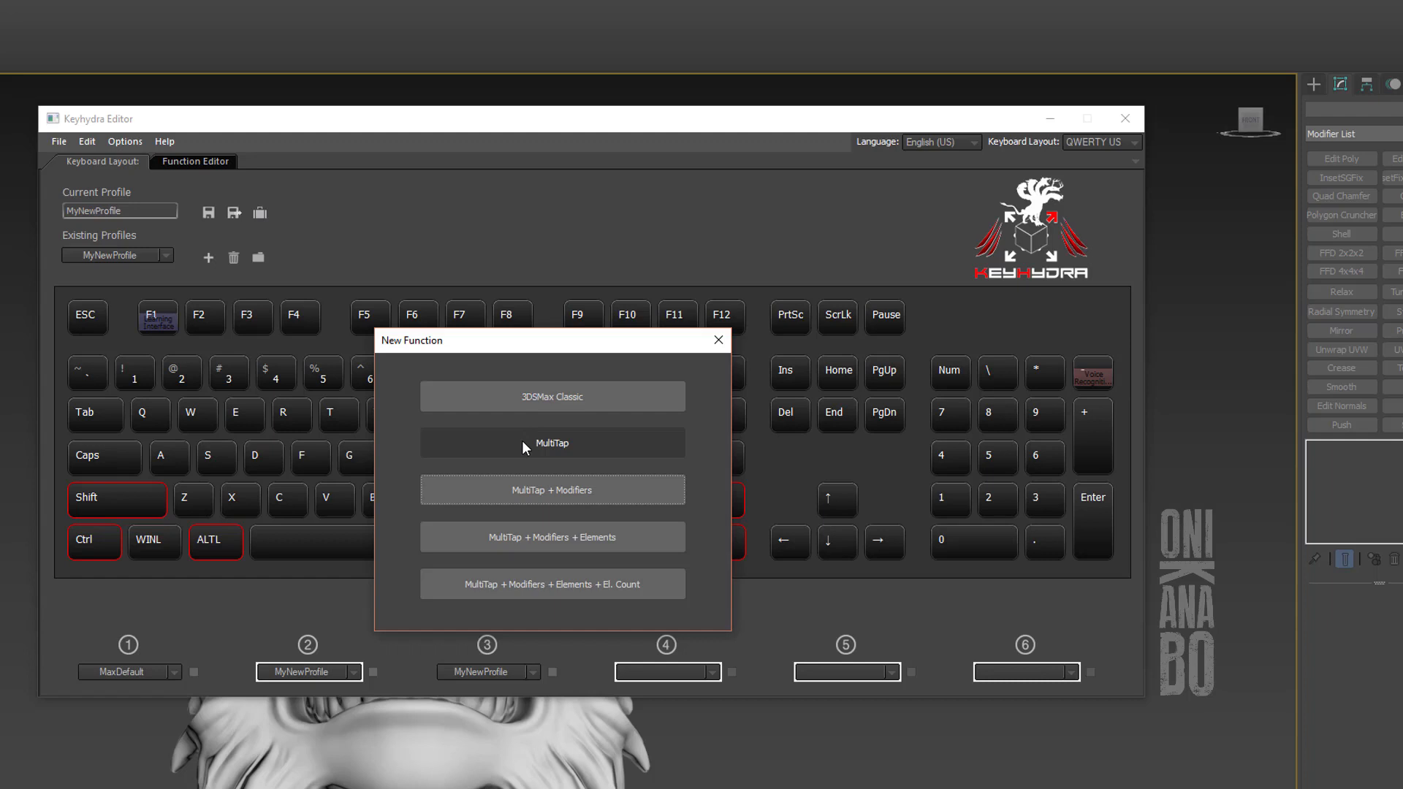
left_click(551, 443)
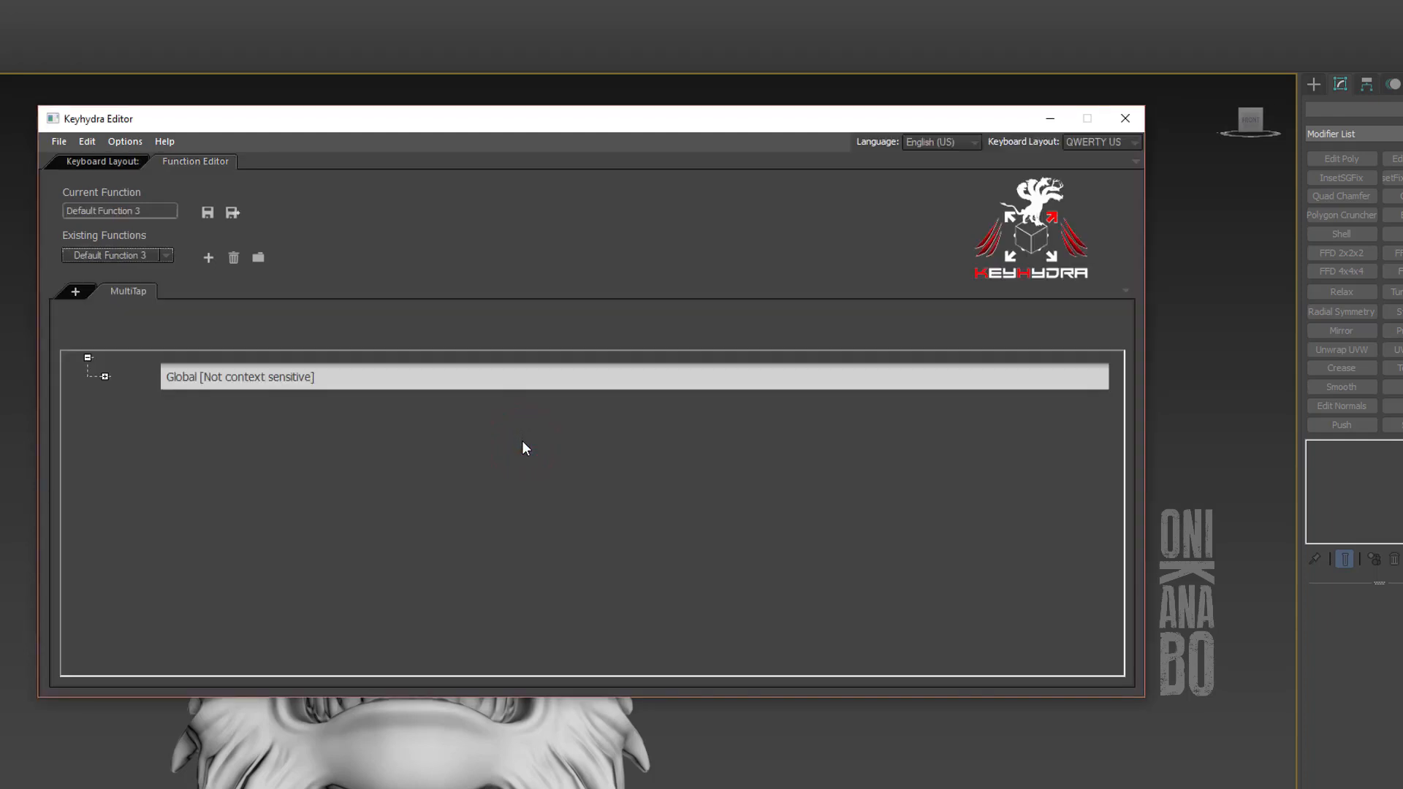
Rename the function 'Cut' and set Single Tap to Main UI / All Commands / Cut (Poly)
left_click(120, 211)
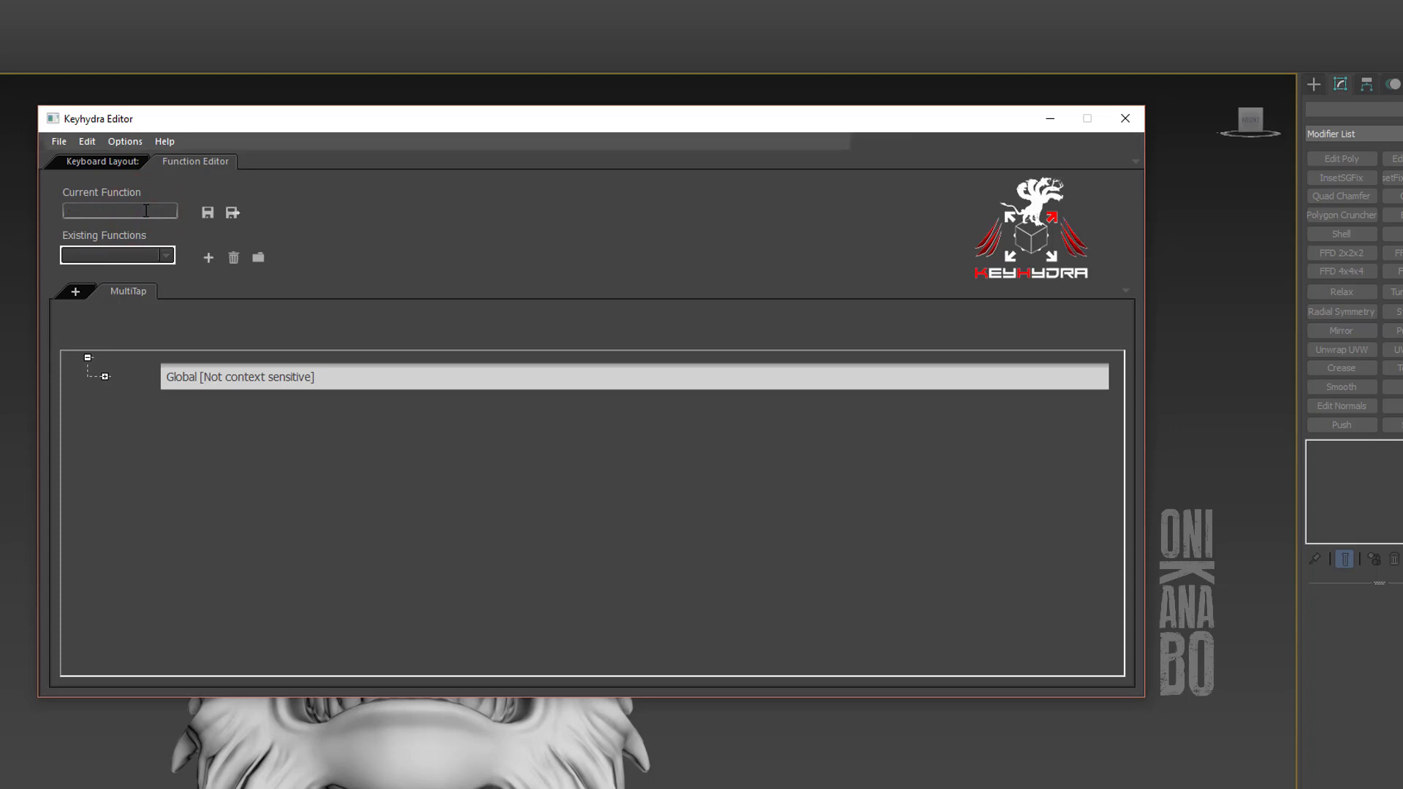
type("Cut")
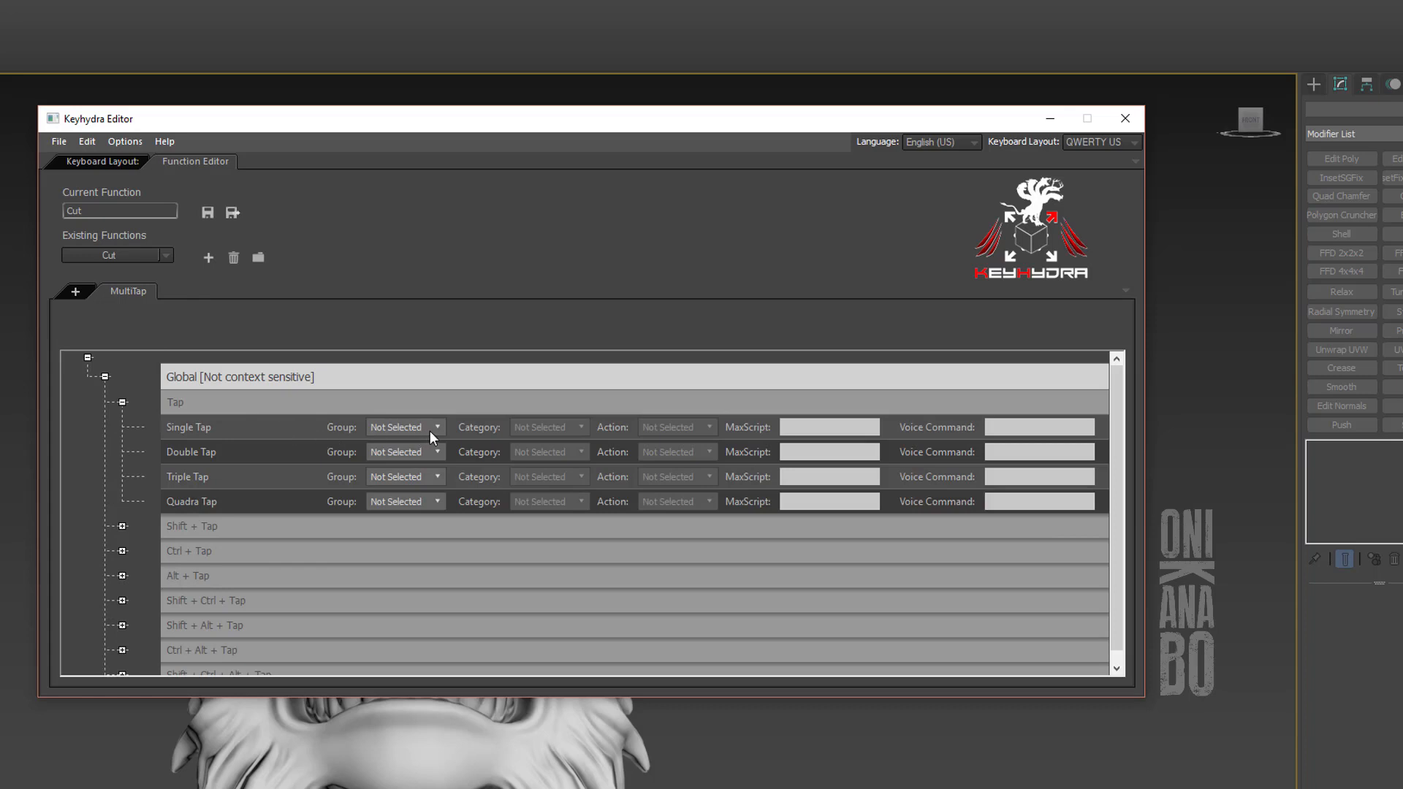
left_click(438, 427)
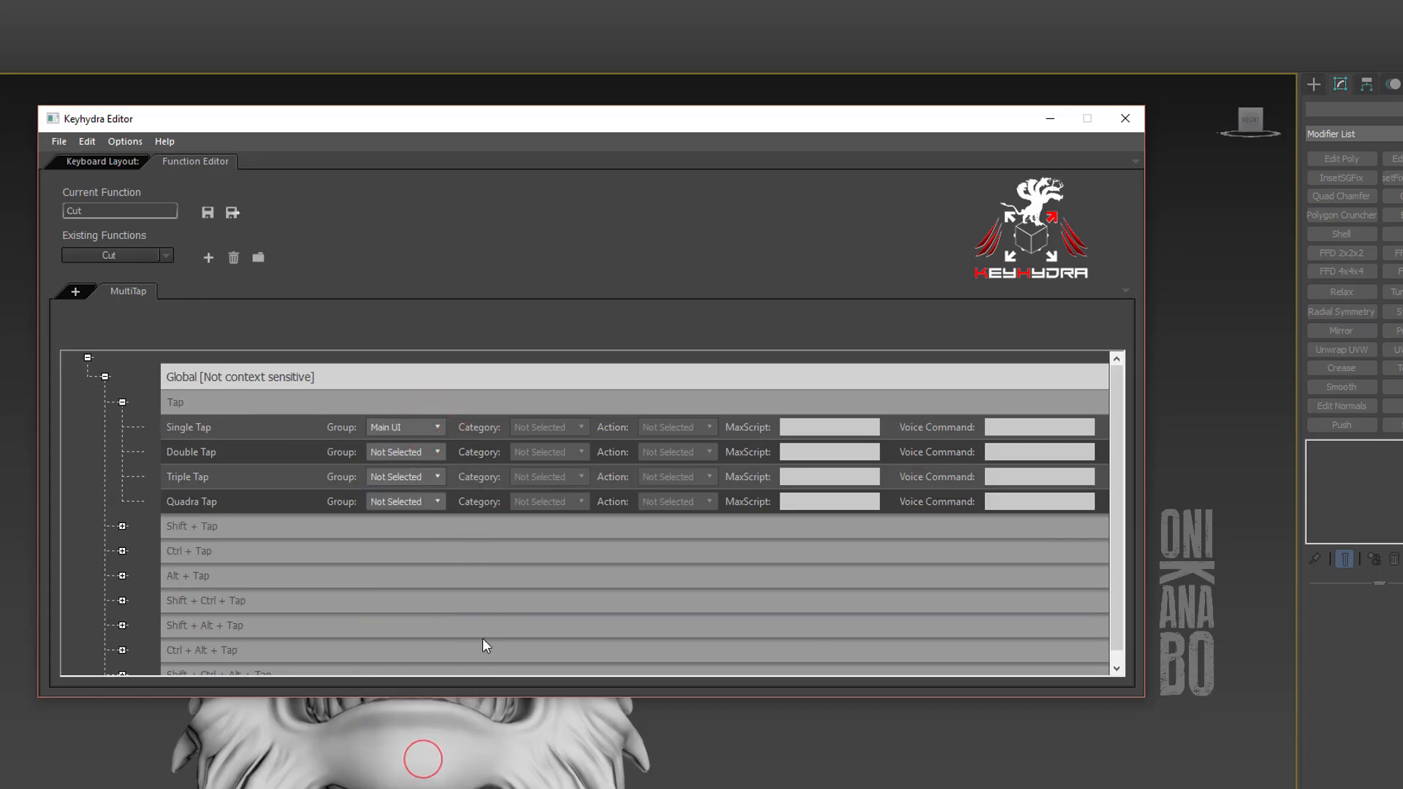
left_click(578, 427)
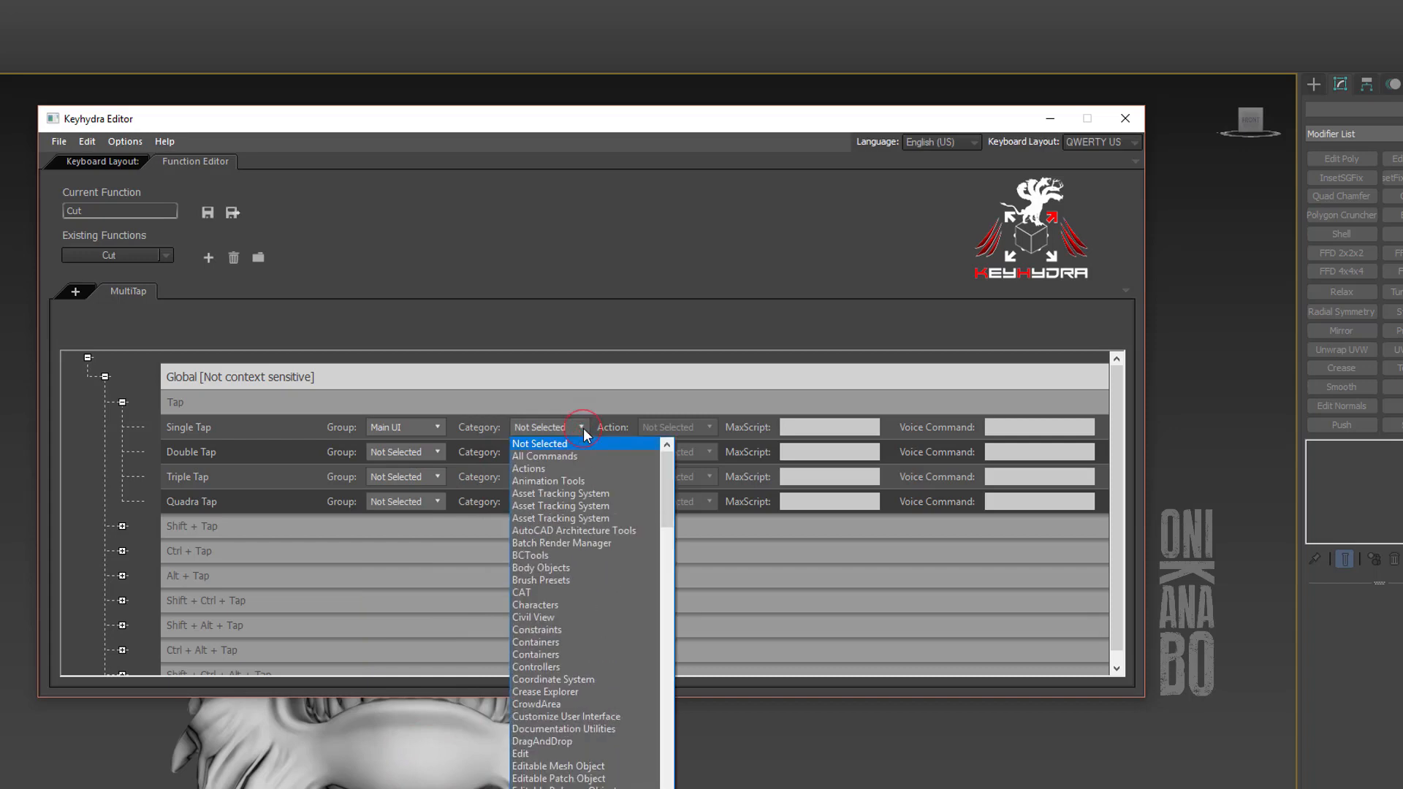
left_click(543, 456)
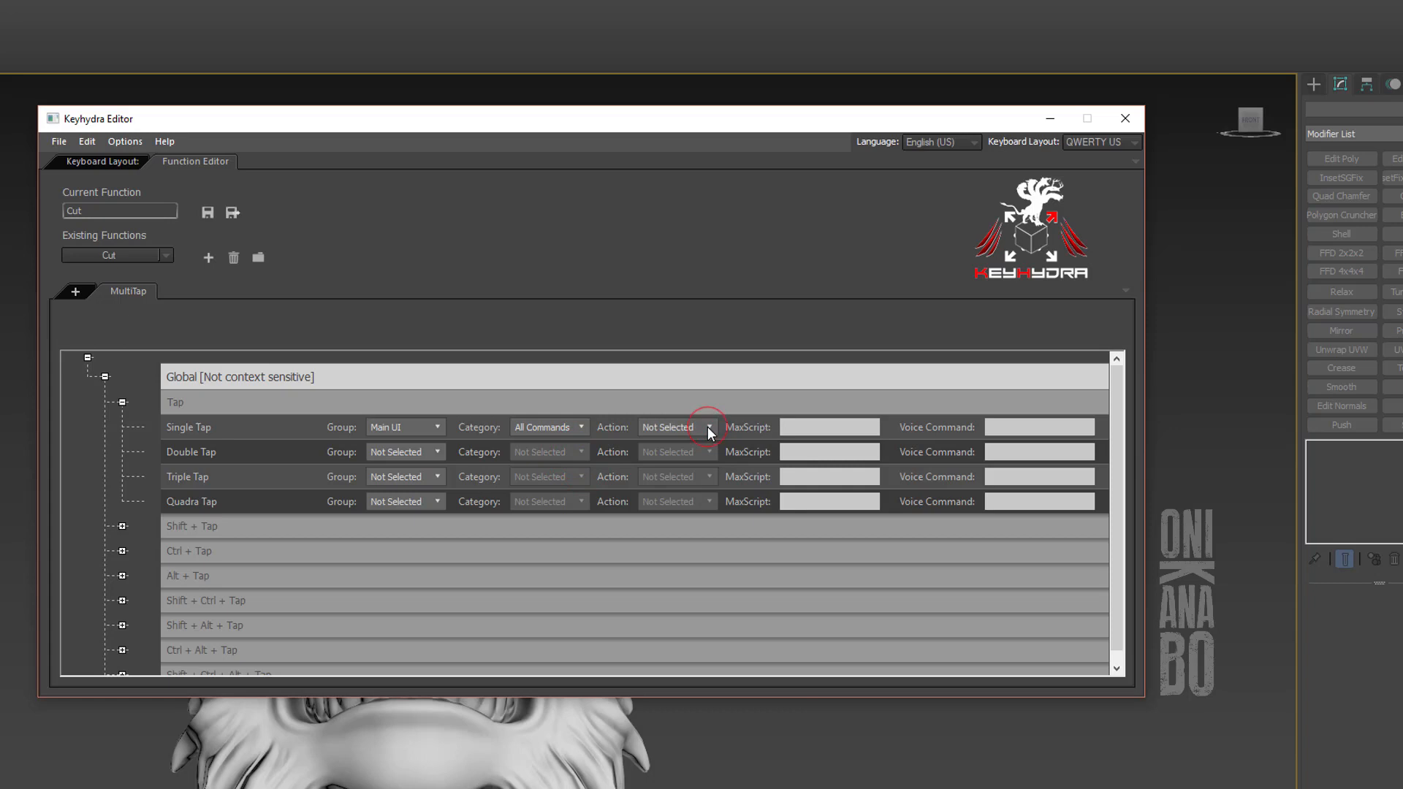
left_click(709, 427)
type("Cut")
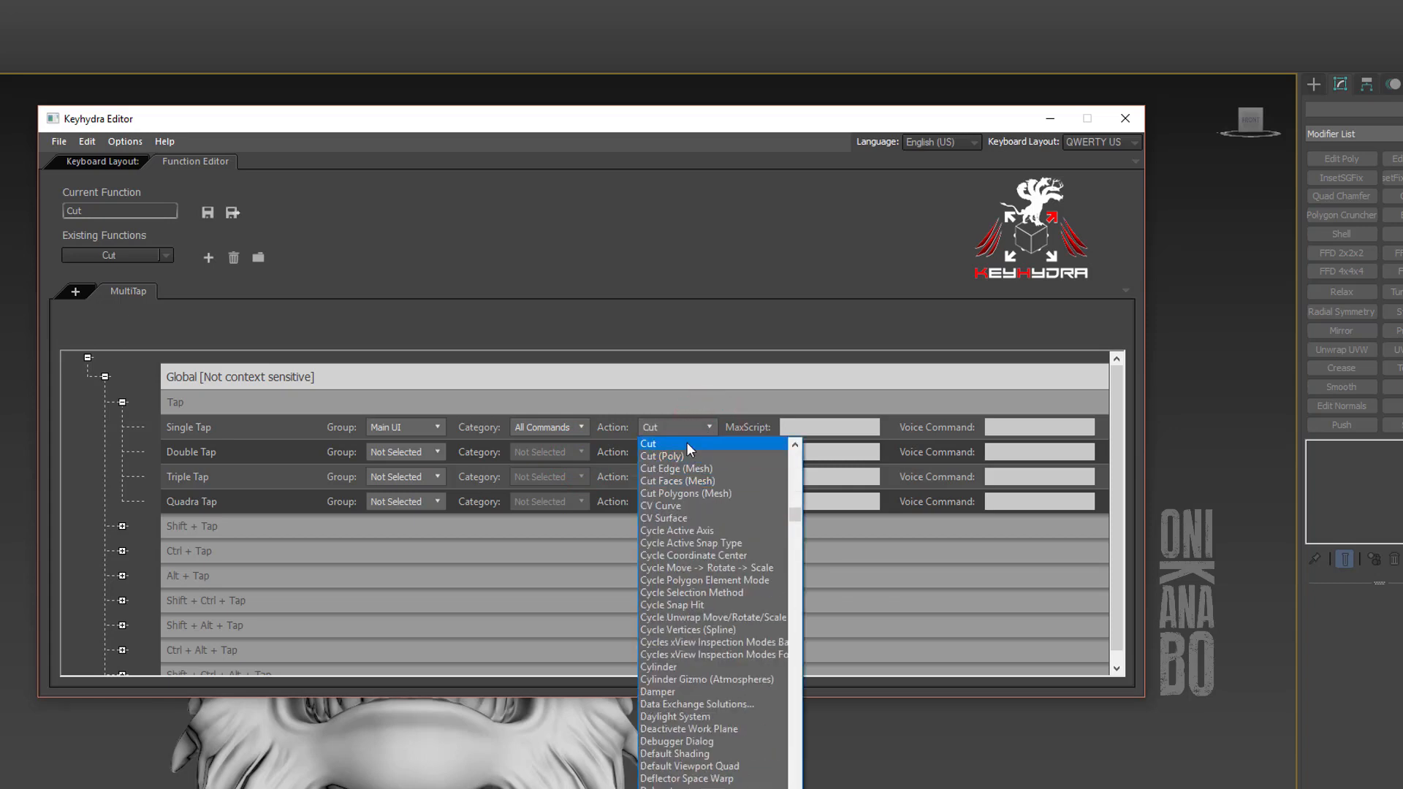
left_click(661, 456)
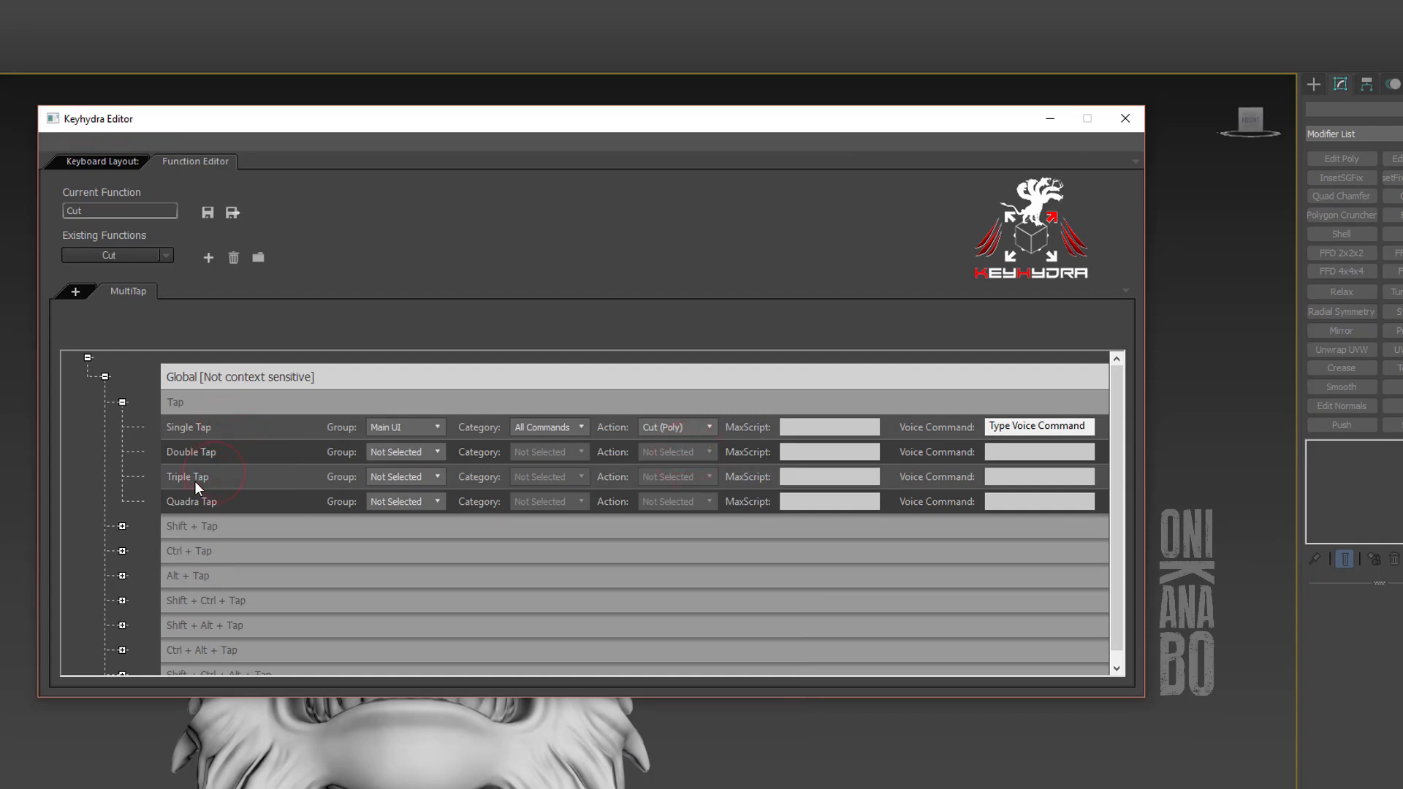
Paste tap settings into Triple Tap, then set Double Tap to Paint Connect and Triple Tap to Connect Edge
right_click(190, 476)
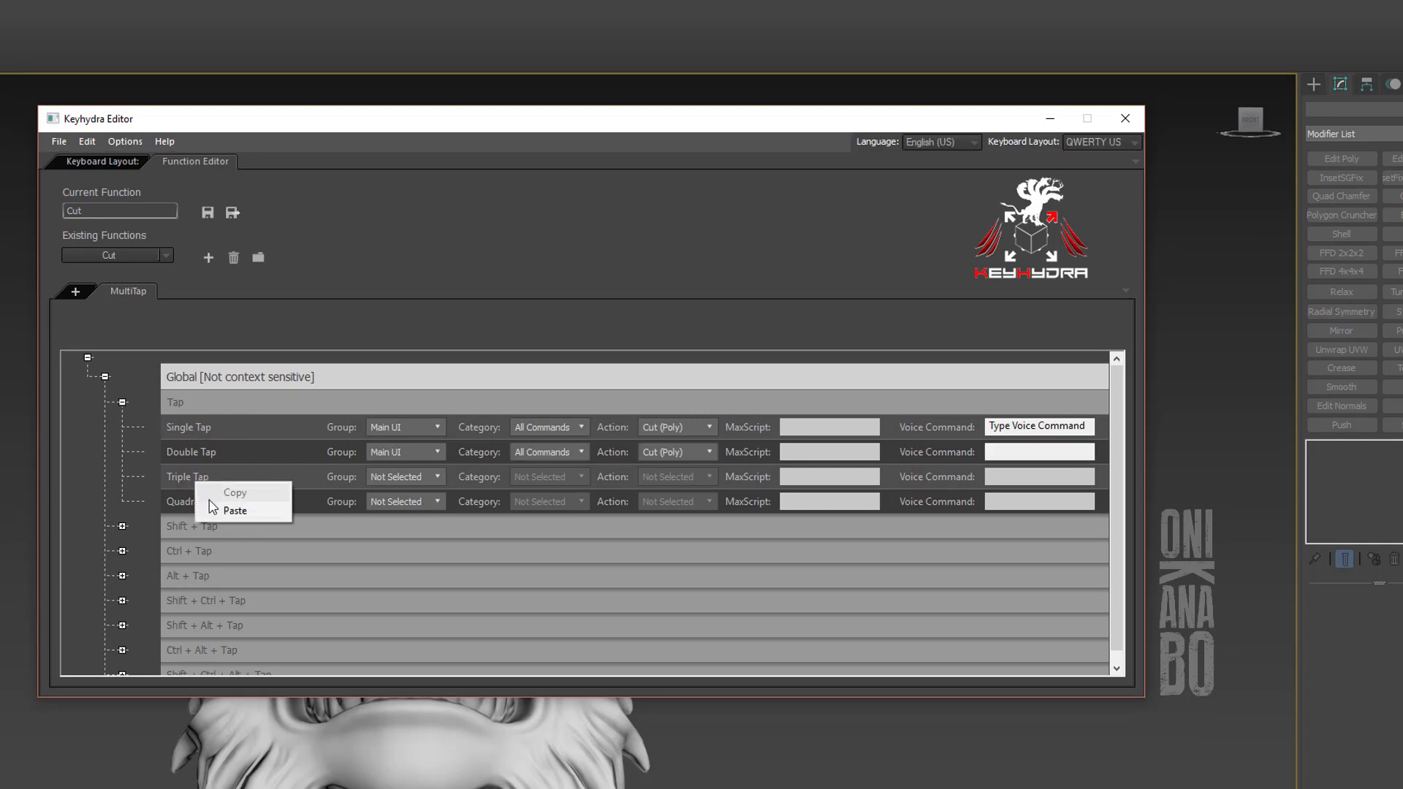
left_click(235, 510)
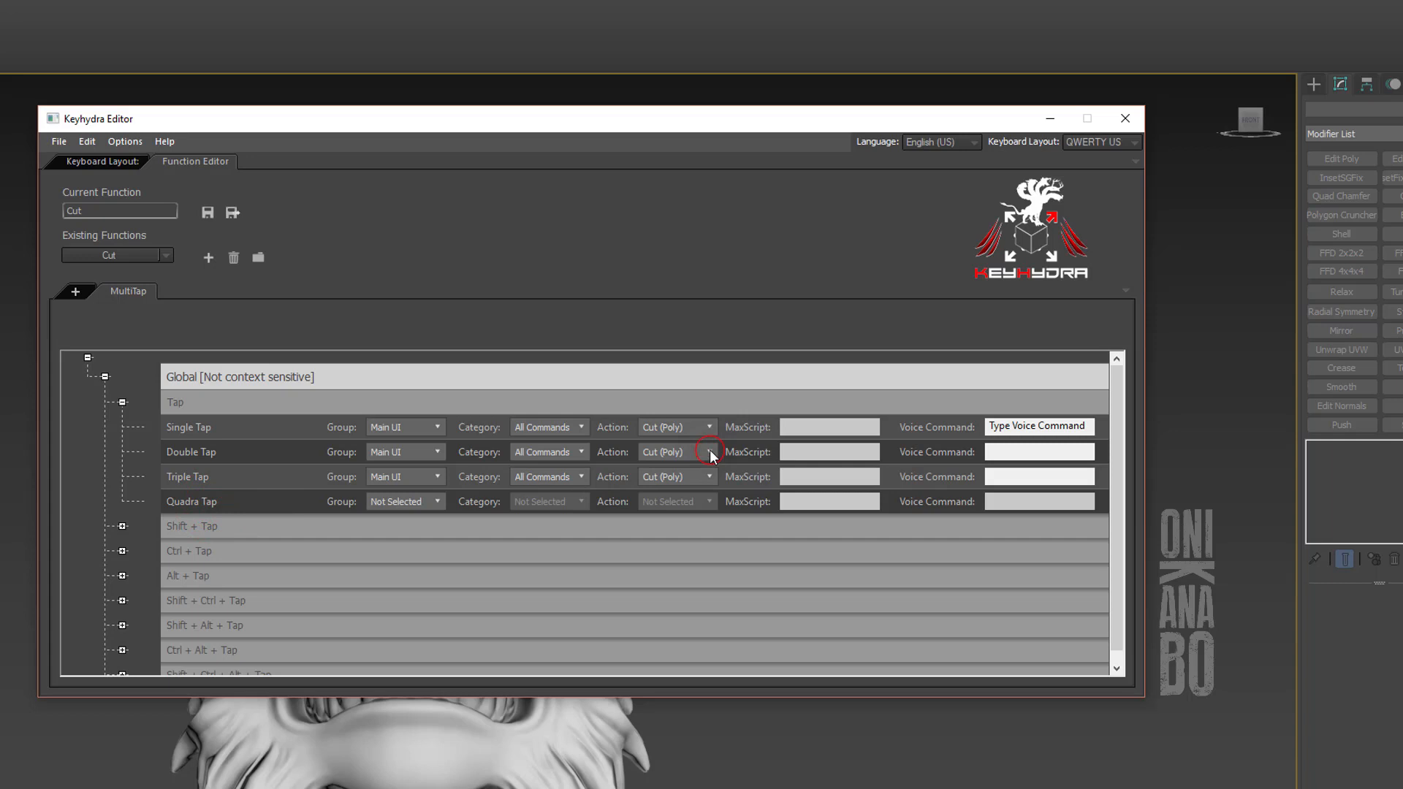
left_click(710, 451)
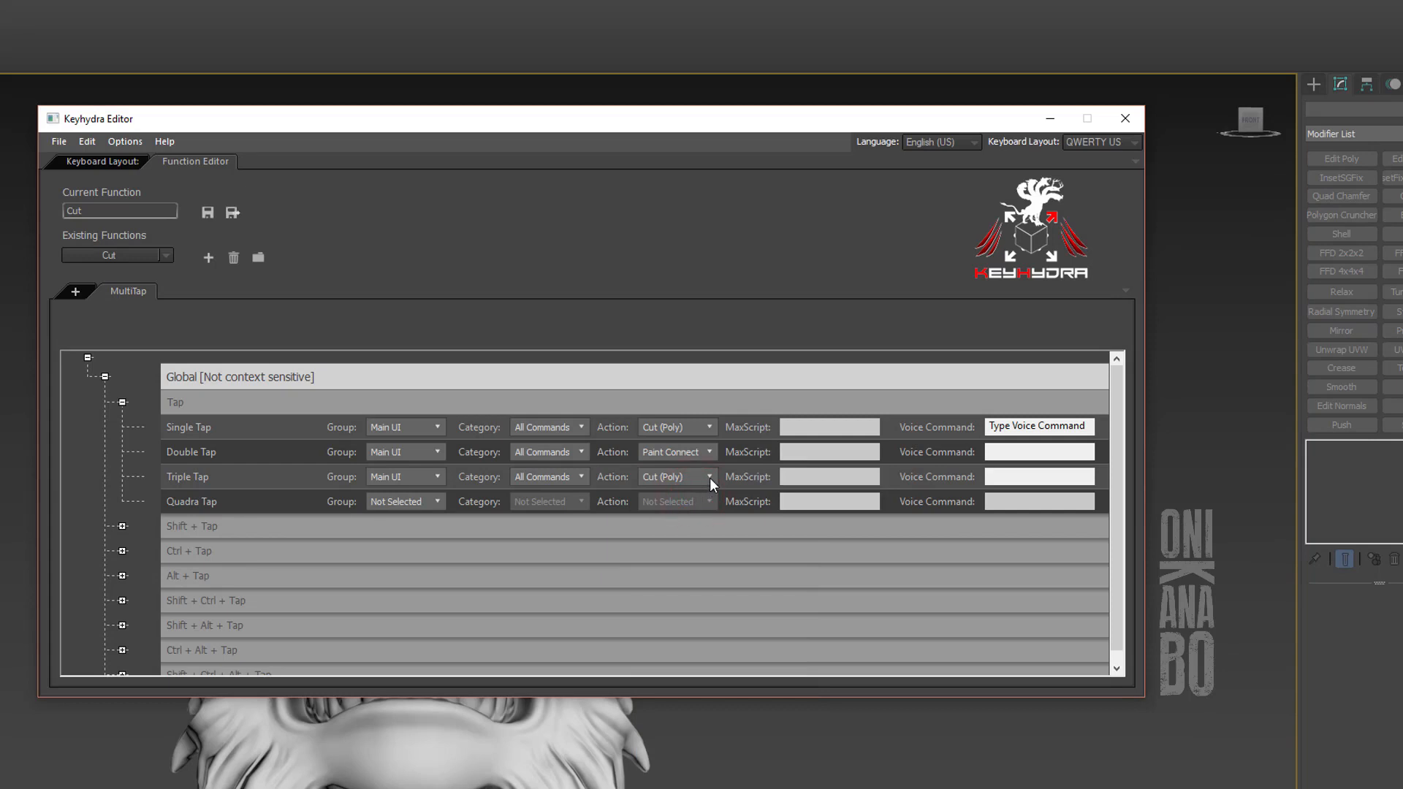
left_click(710, 476)
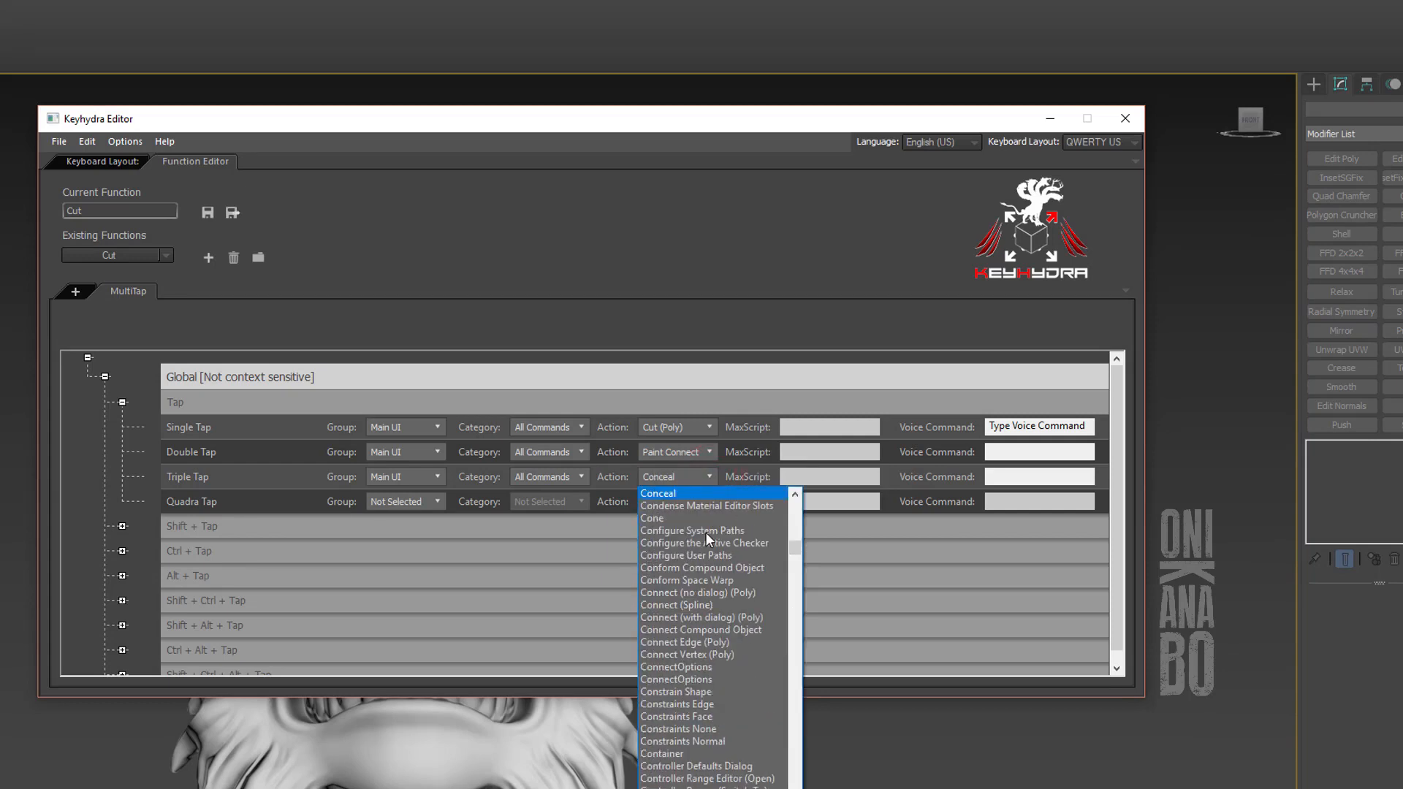
mouse_move(675, 679)
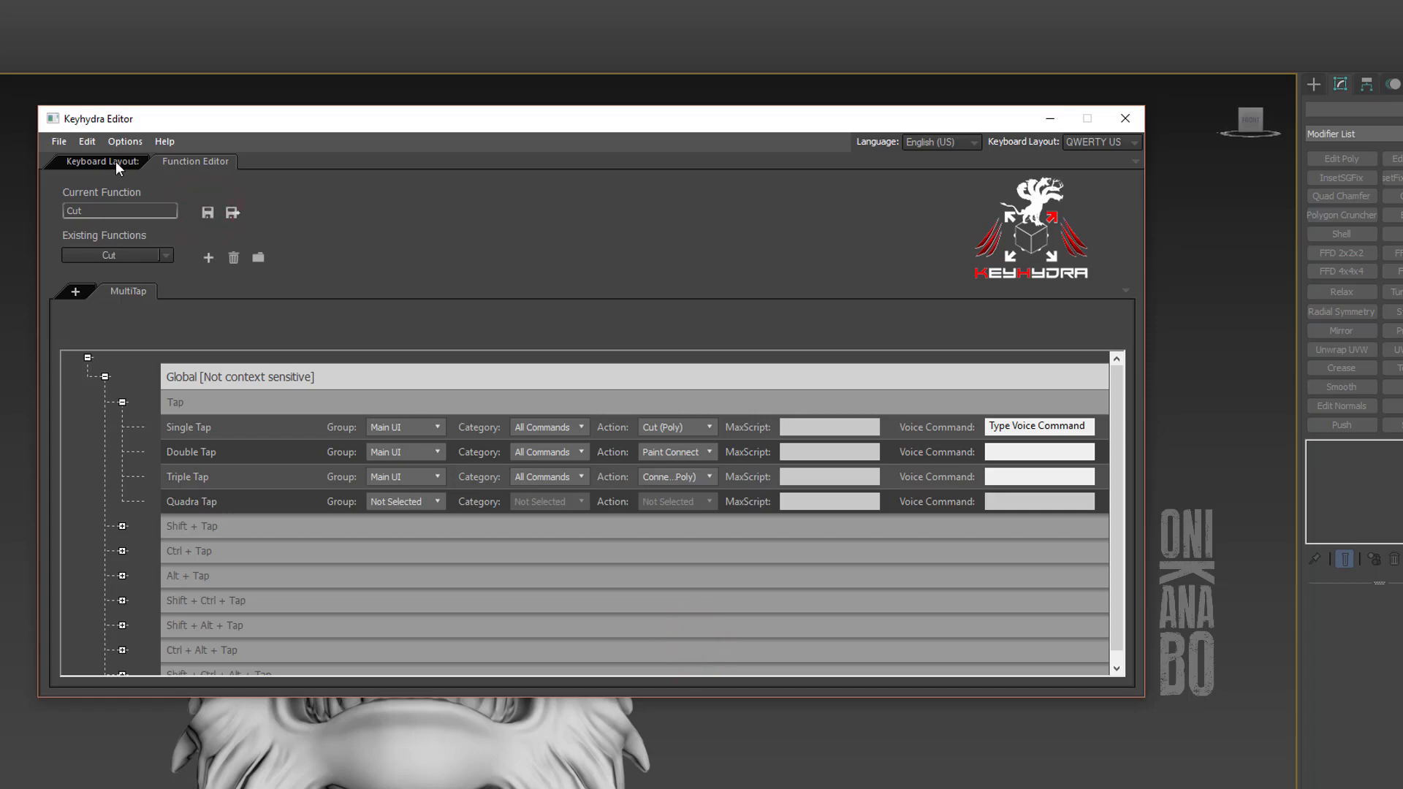
Review the C key's Cut, Paint Connect and Connect Edge assignments, then return to Keyboard Layout
left_click(103, 163)
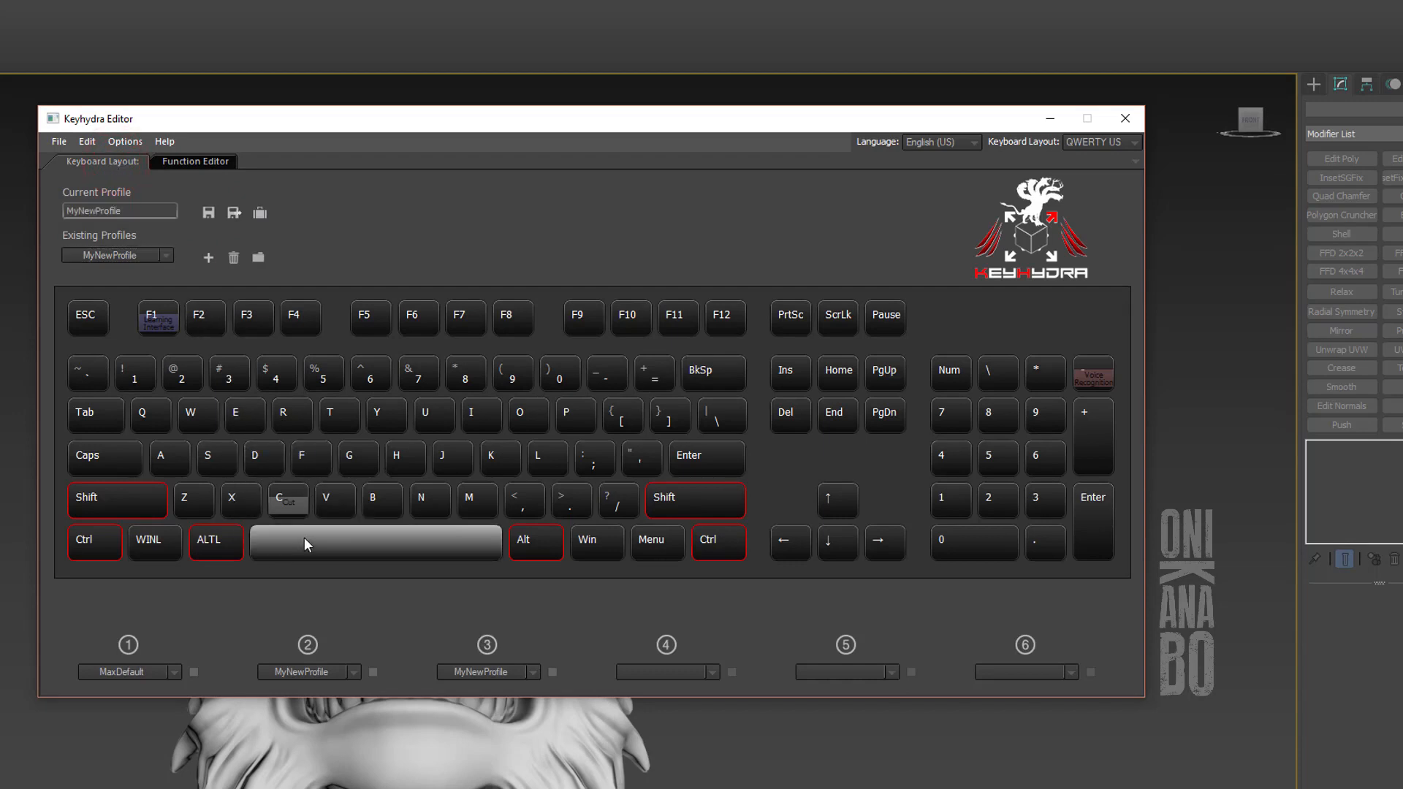
mouse_move(272, 543)
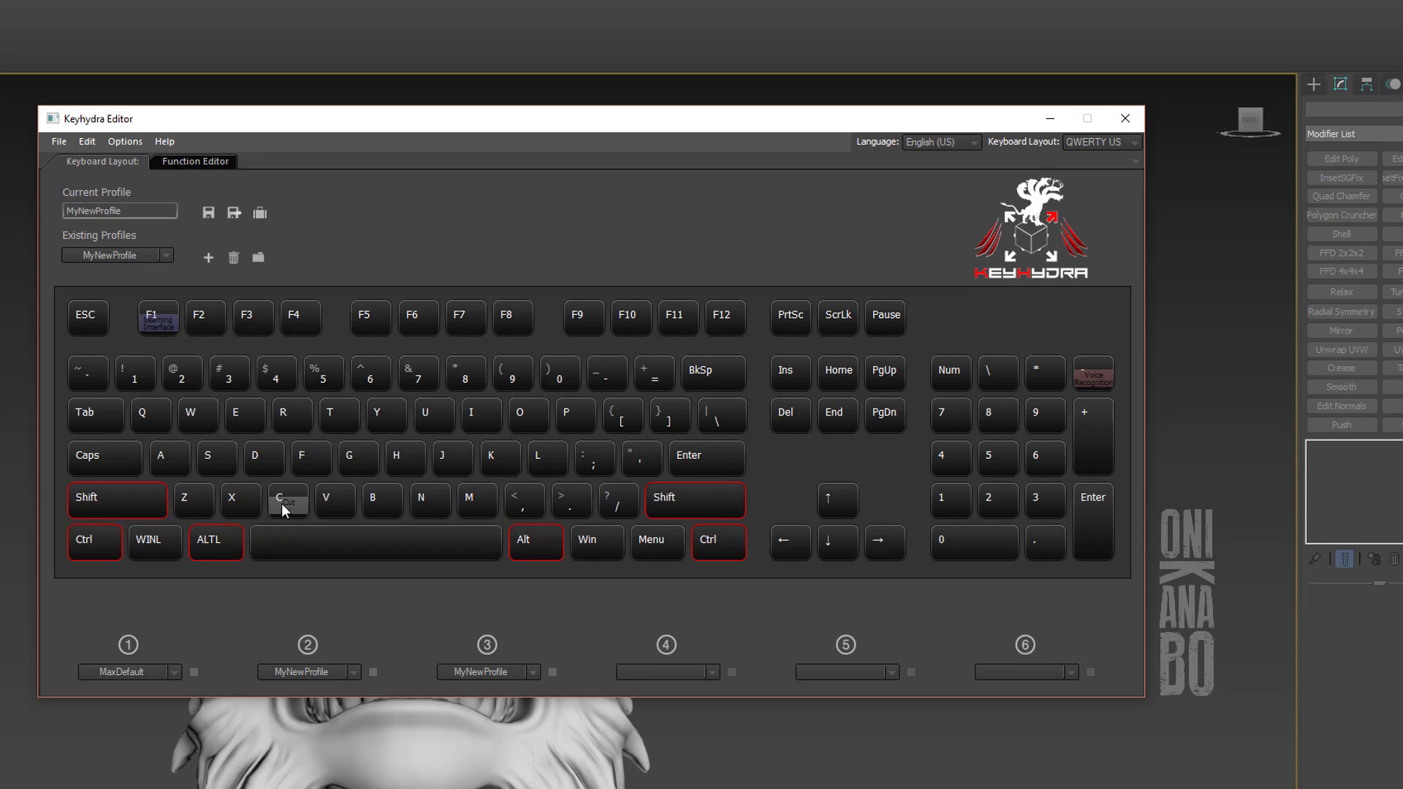
left_click(286, 499)
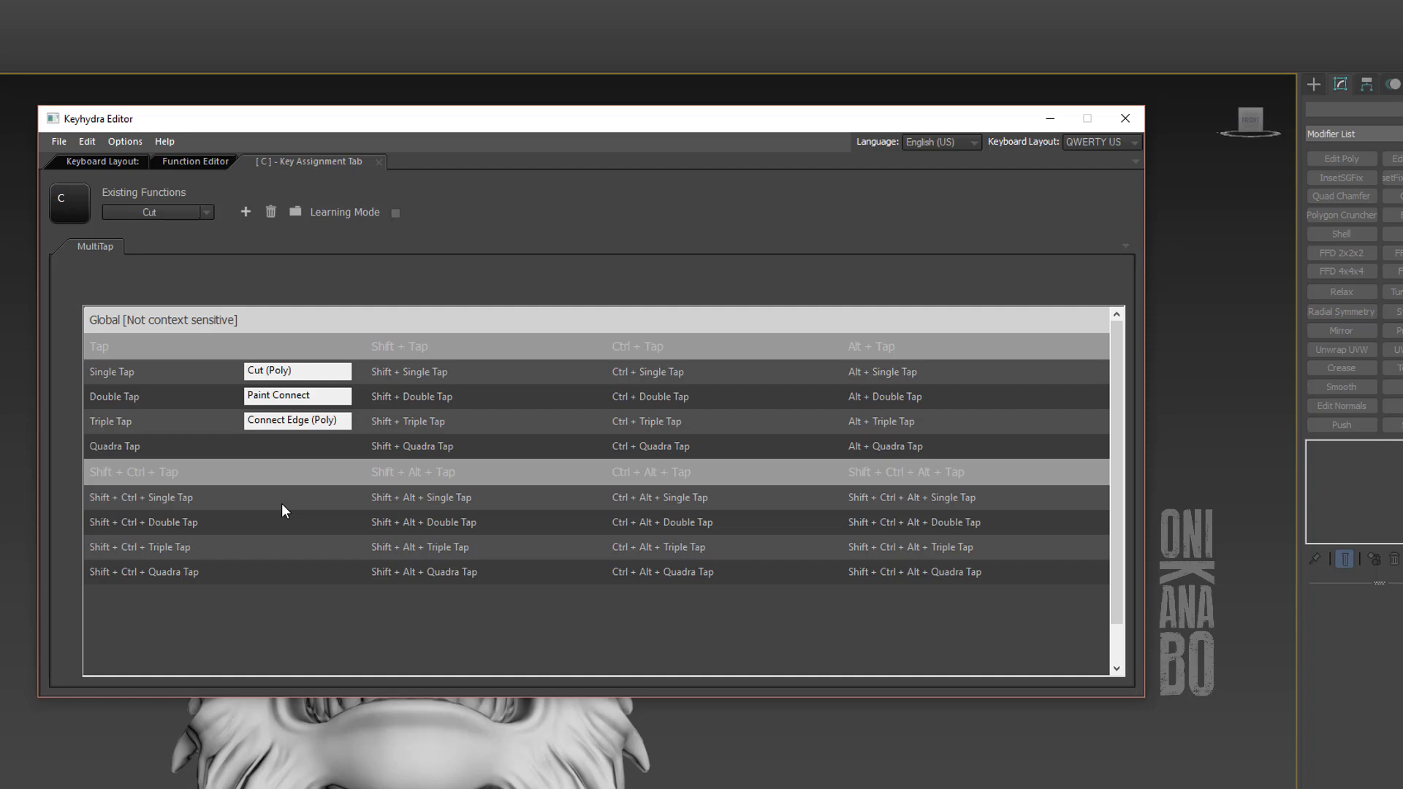
mouse_move(122, 168)
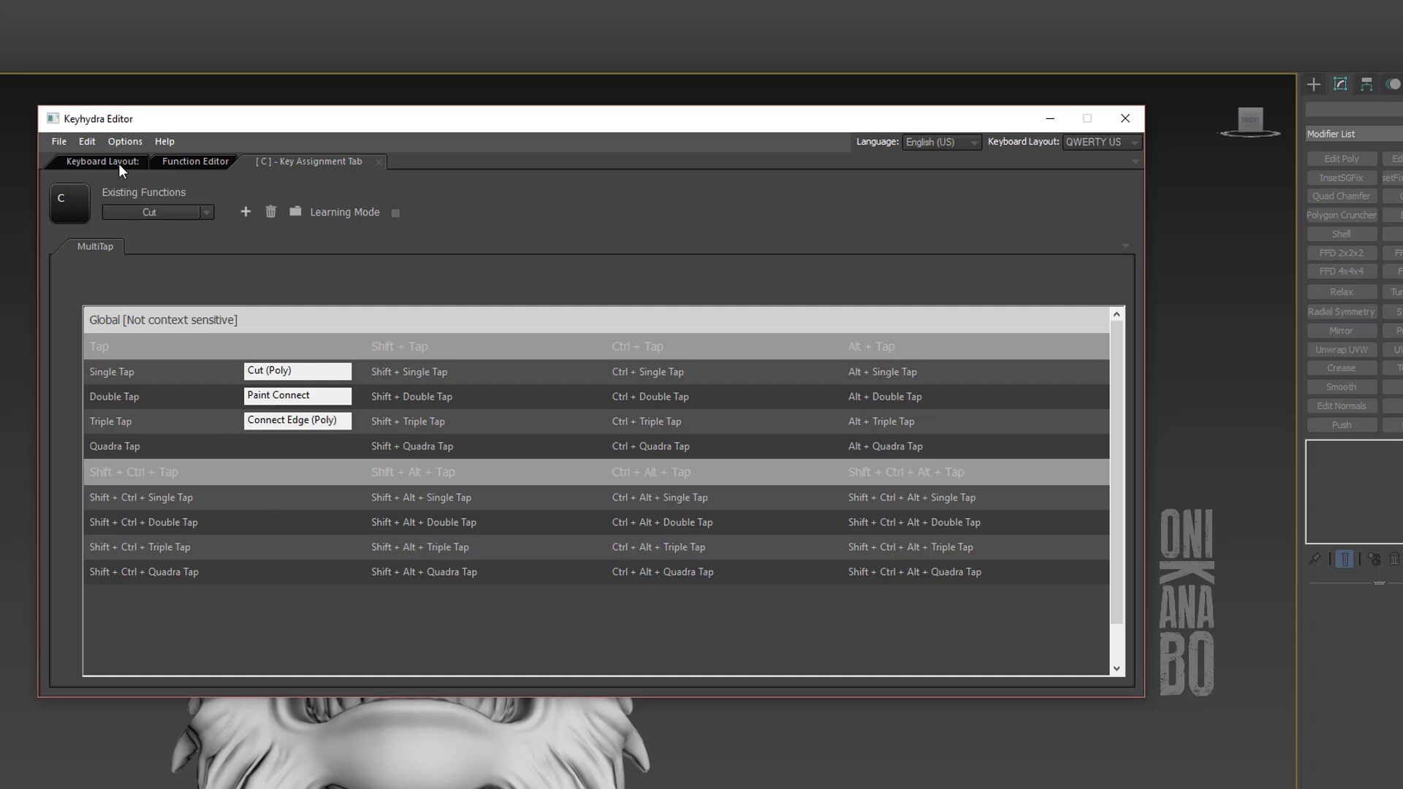
left_click(103, 161)
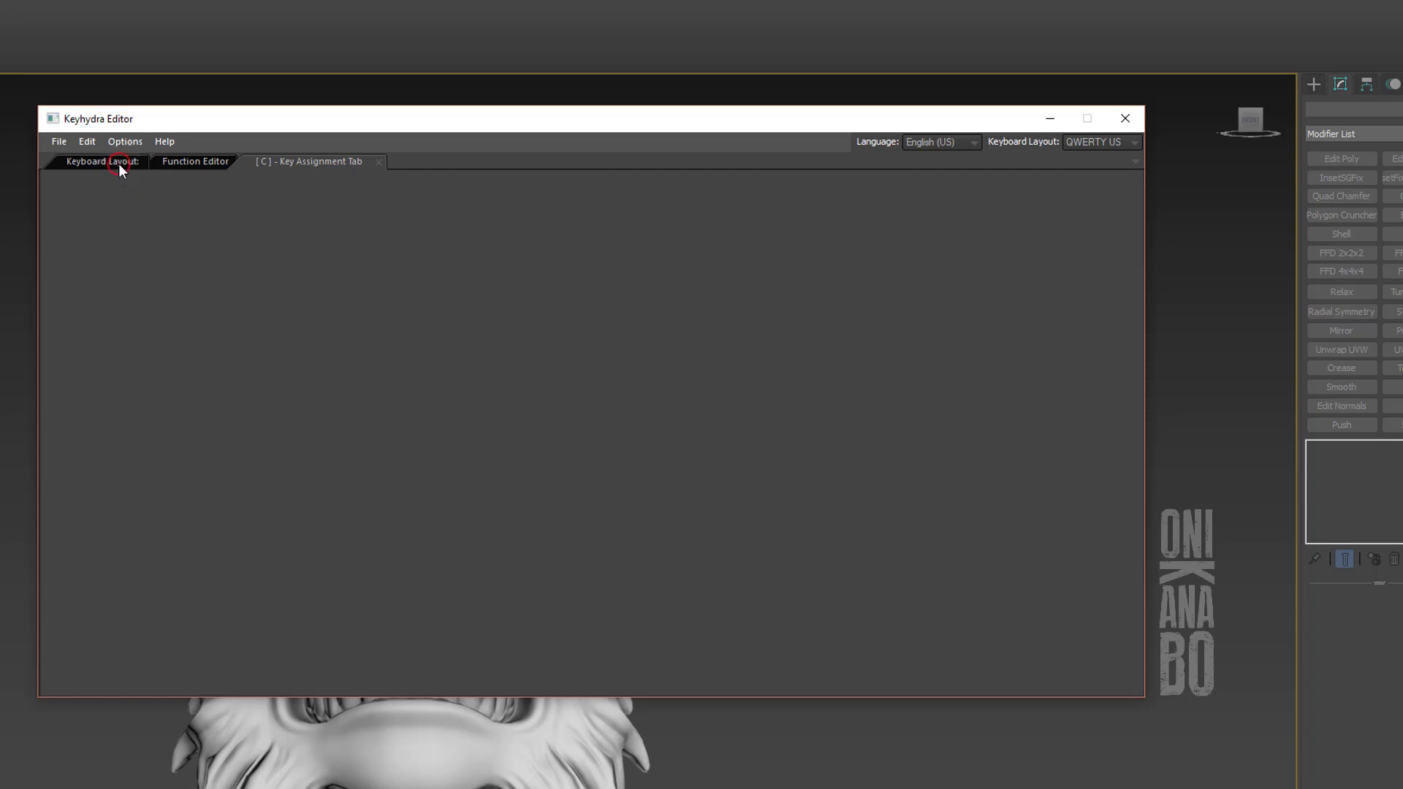
Close the Keyhydra Editor and select the demon head's Editable Poly
left_click(103, 160)
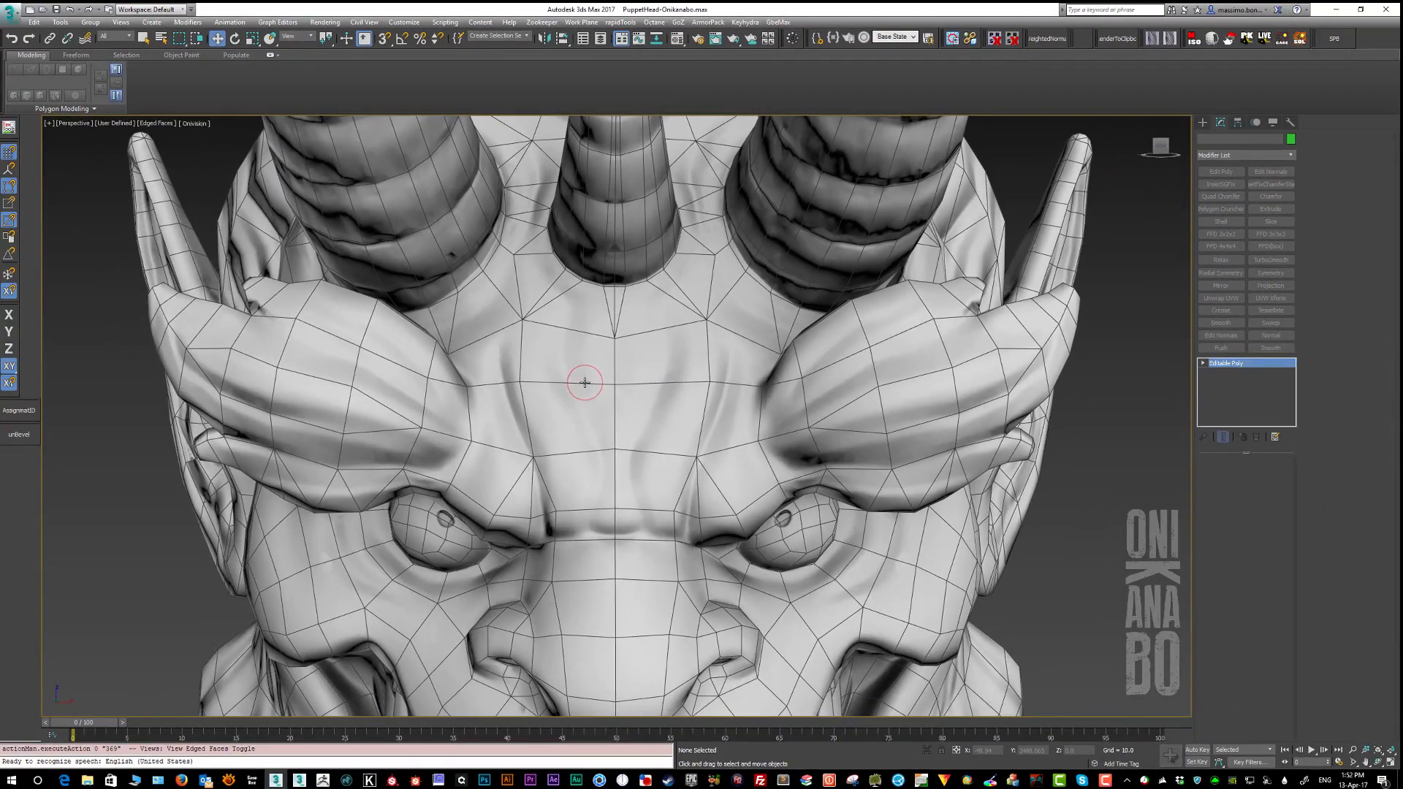
left_click(583, 383)
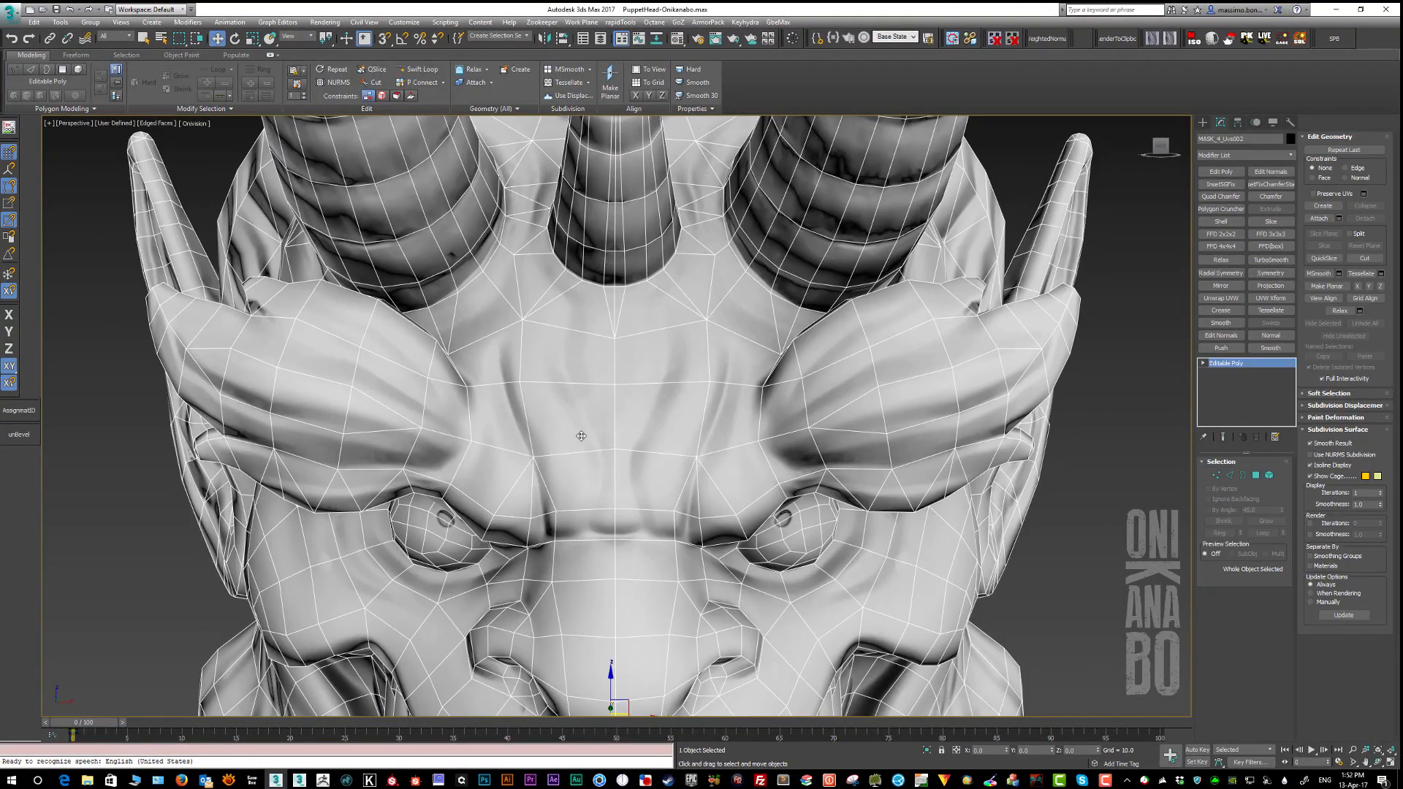
left_click(374, 82)
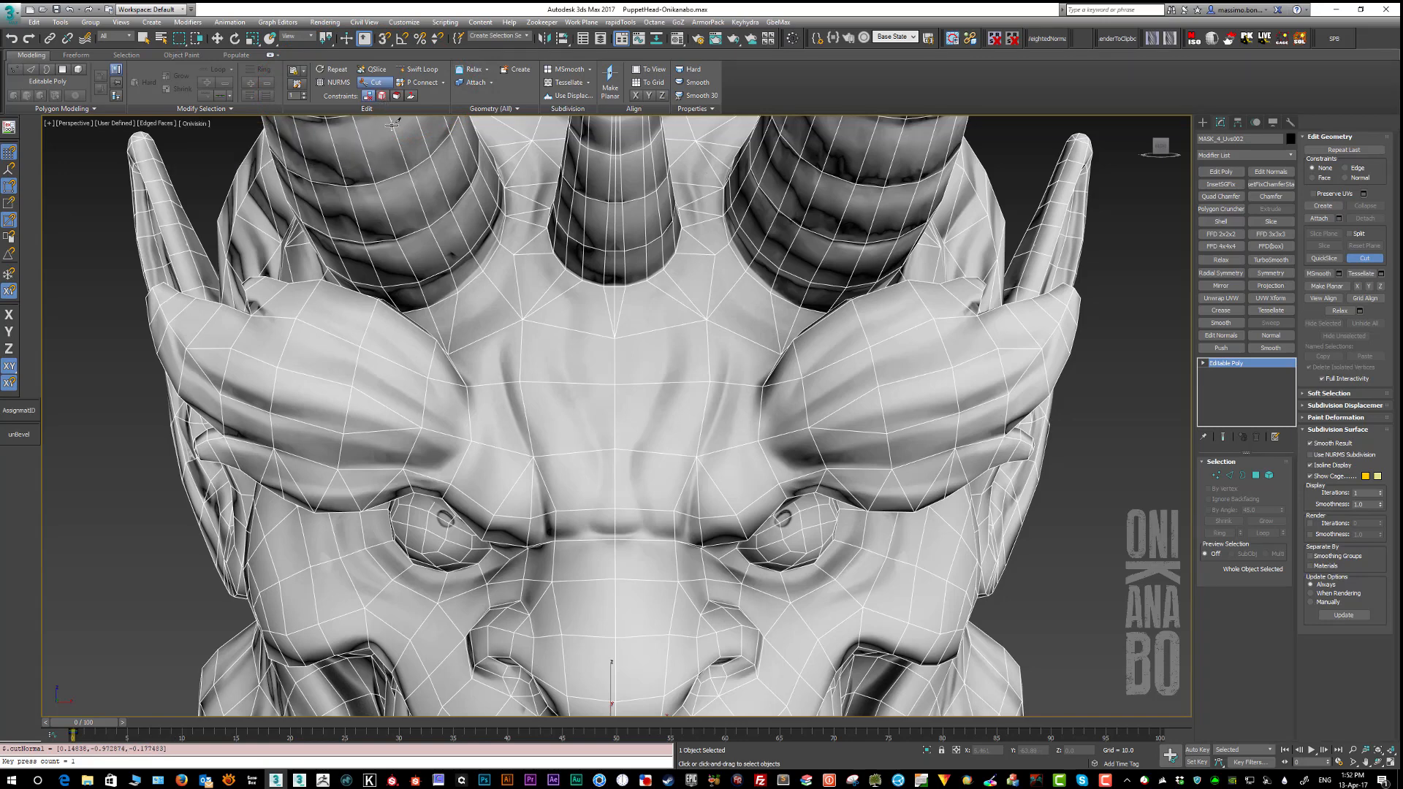
Tap C in the viewport to try Paint Connect and Connect Edge on a forehead edge
key("c")
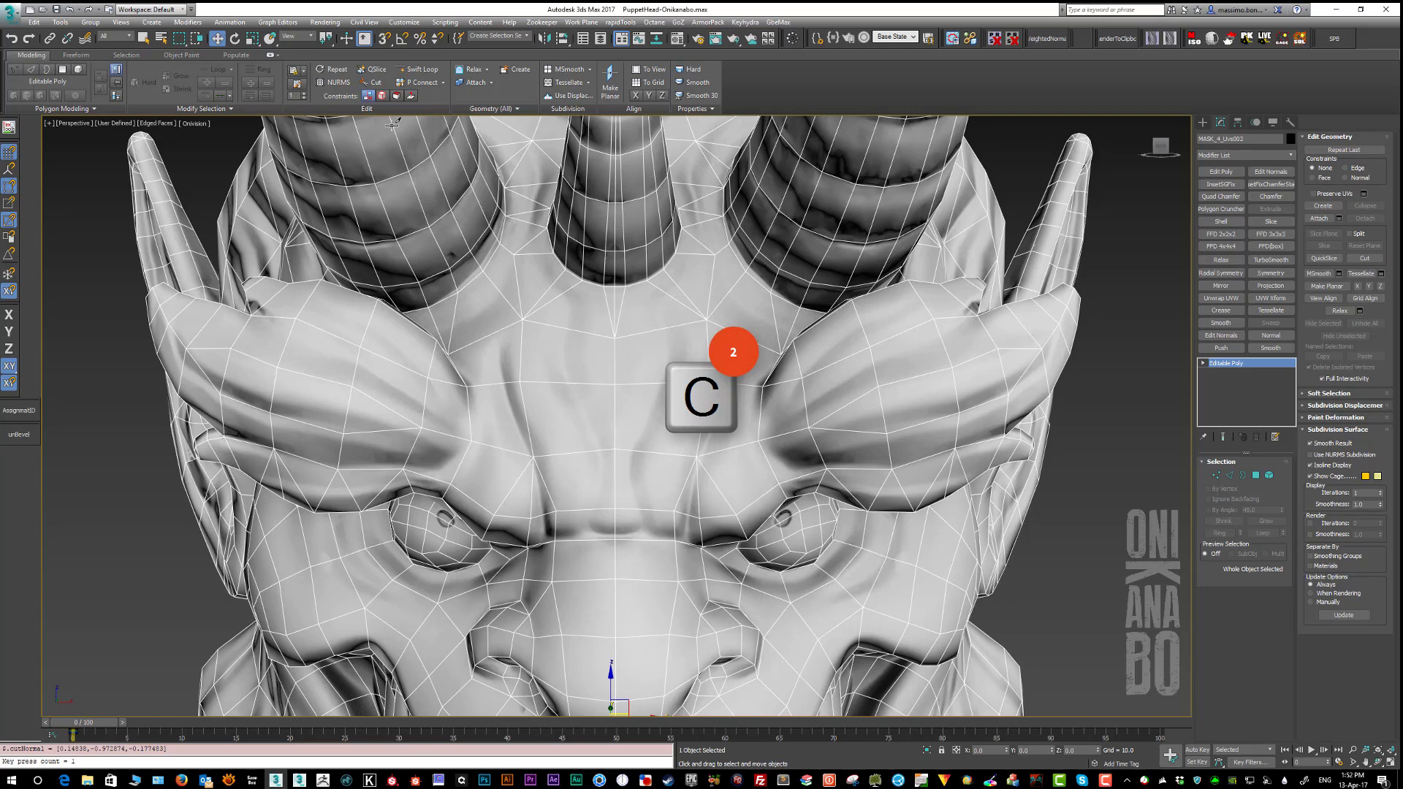
left_click(418, 82)
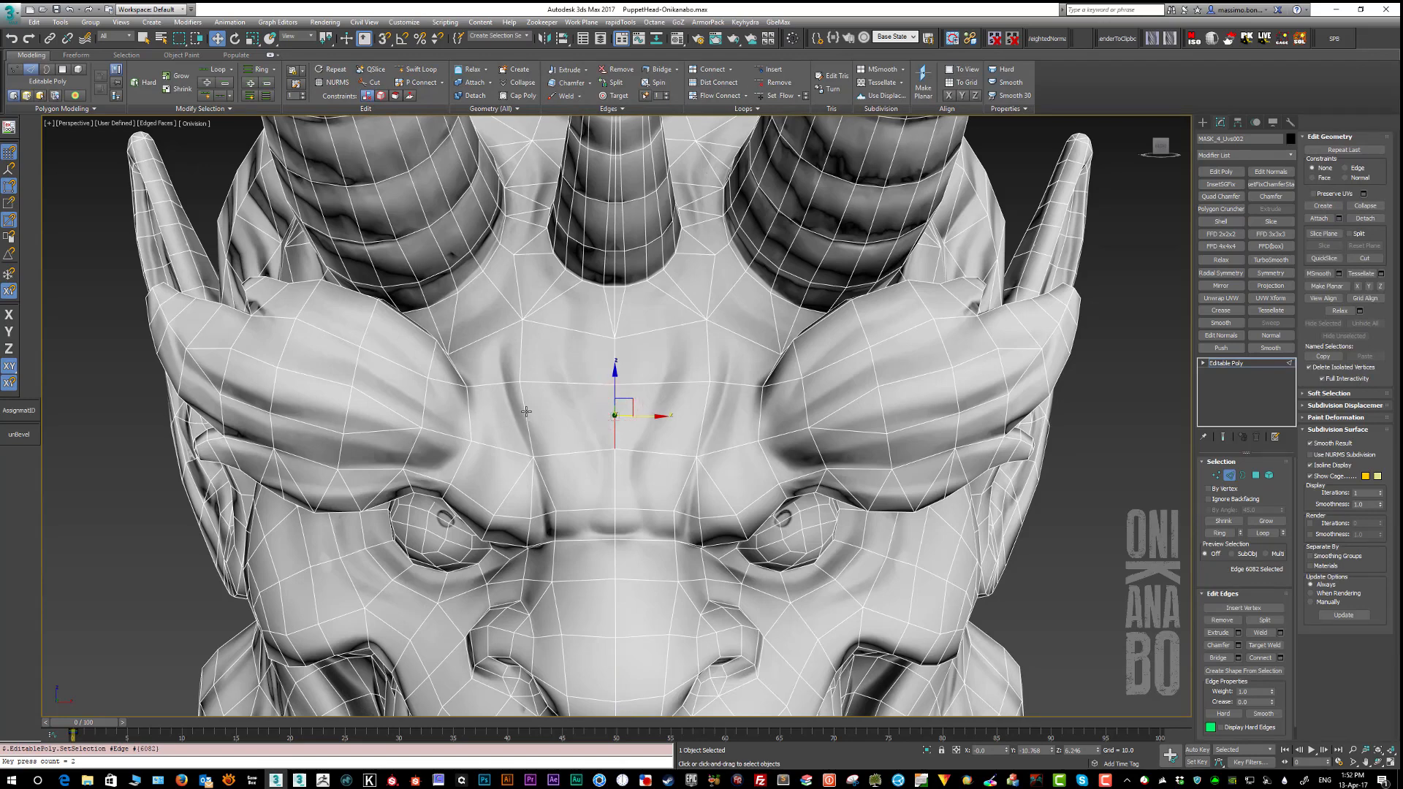
key("c")
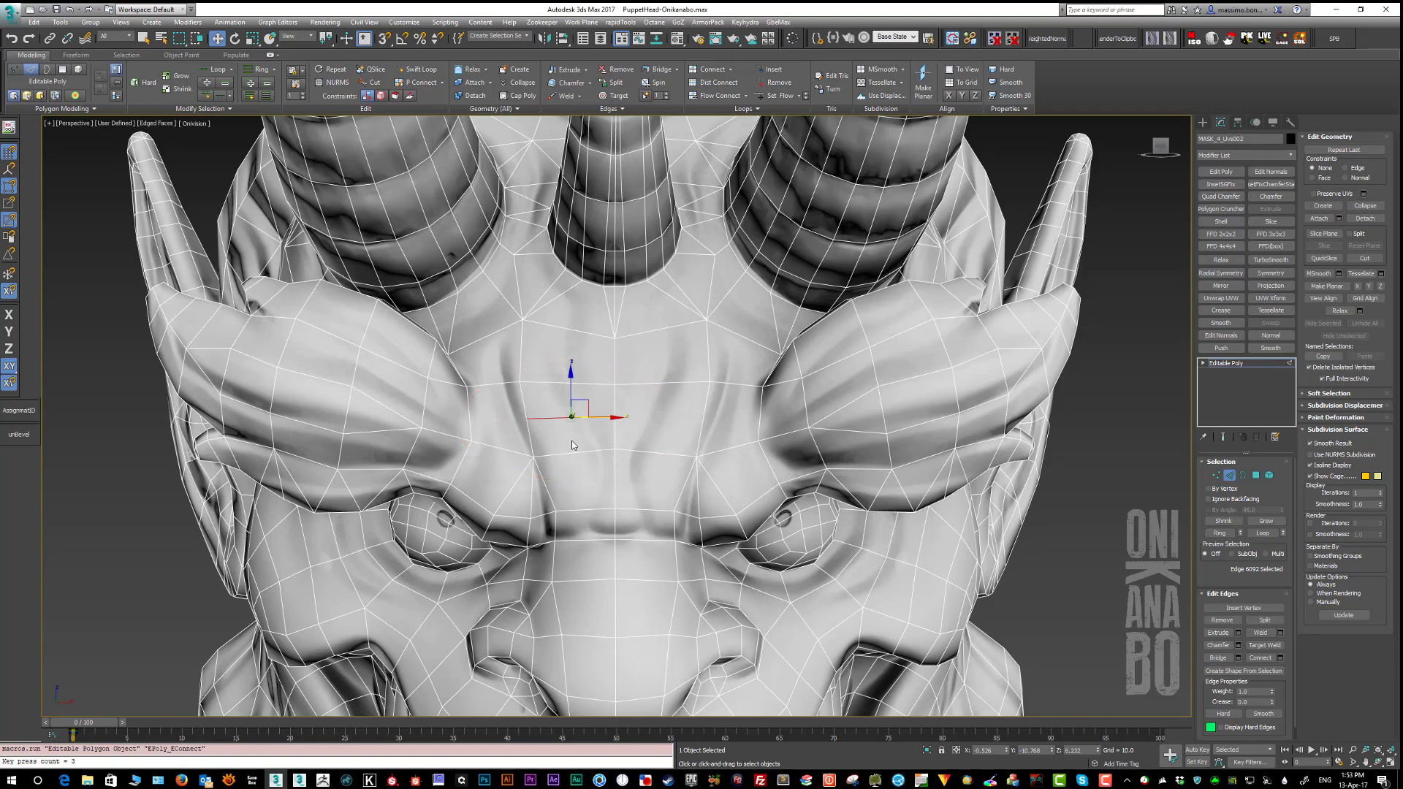
scroll("down", 3)
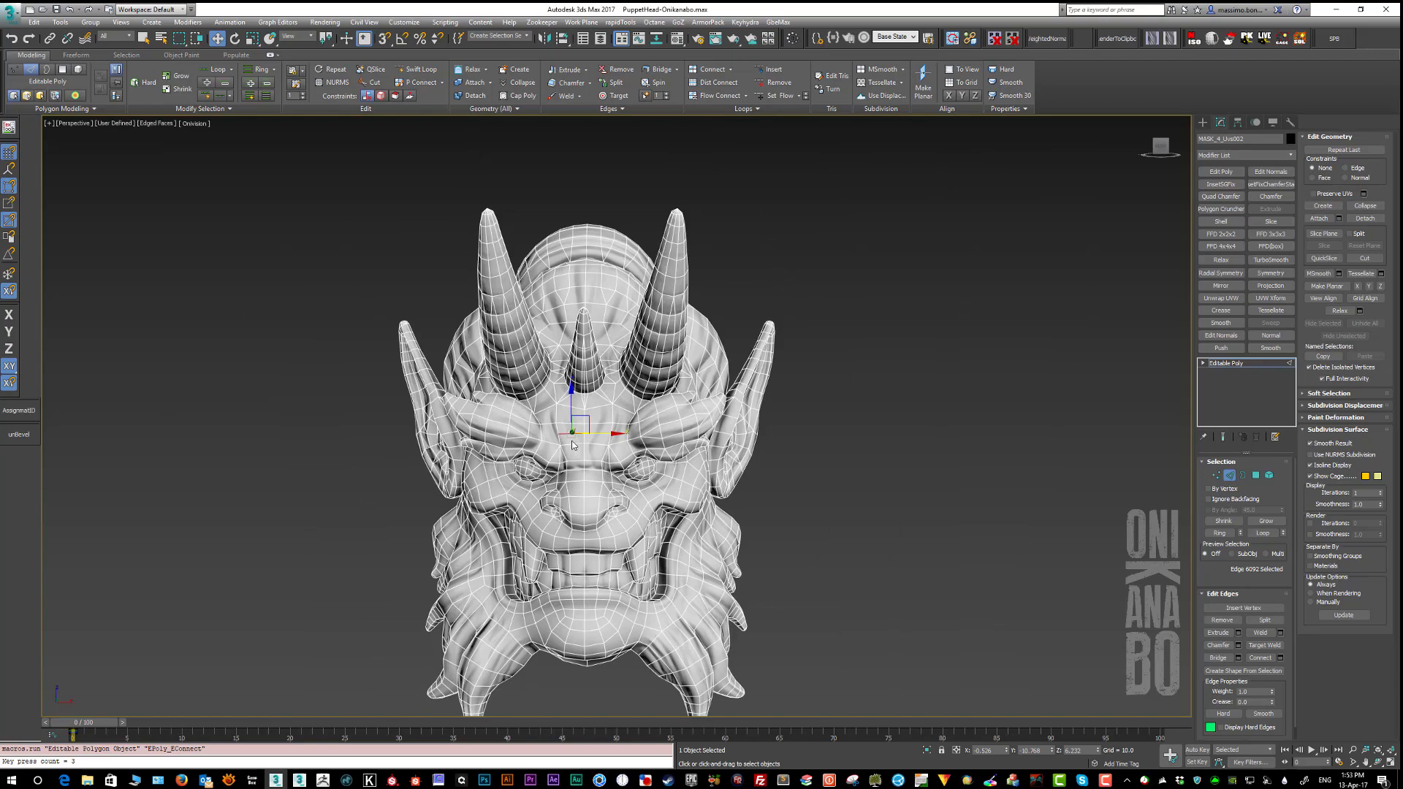